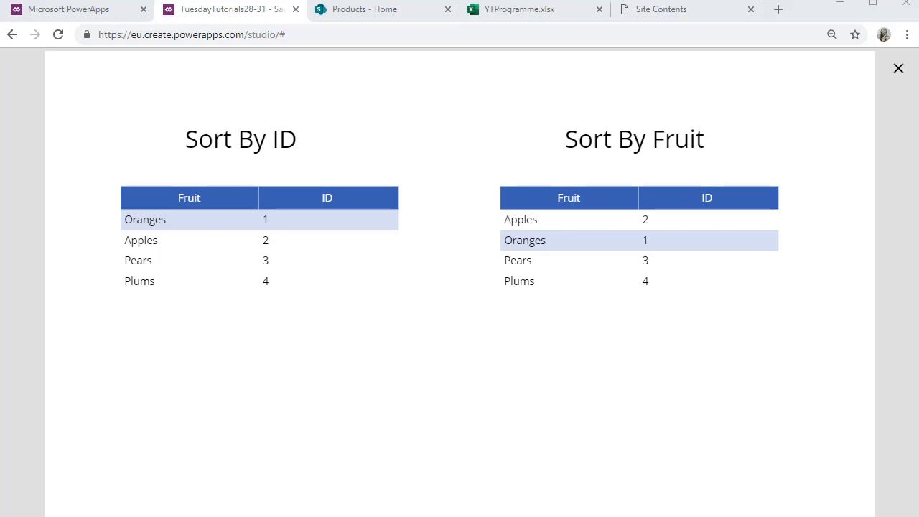
pyautogui.moveTo(230, 381)
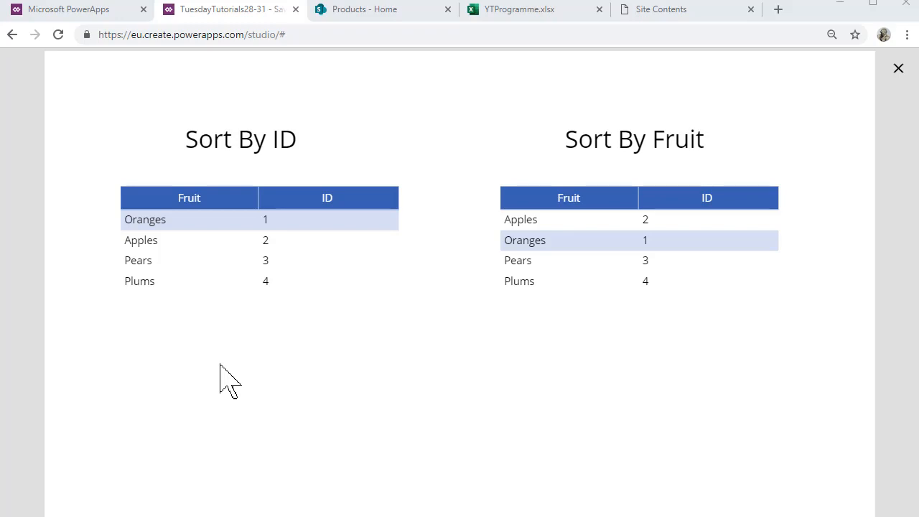
pyautogui.moveTo(645, 365)
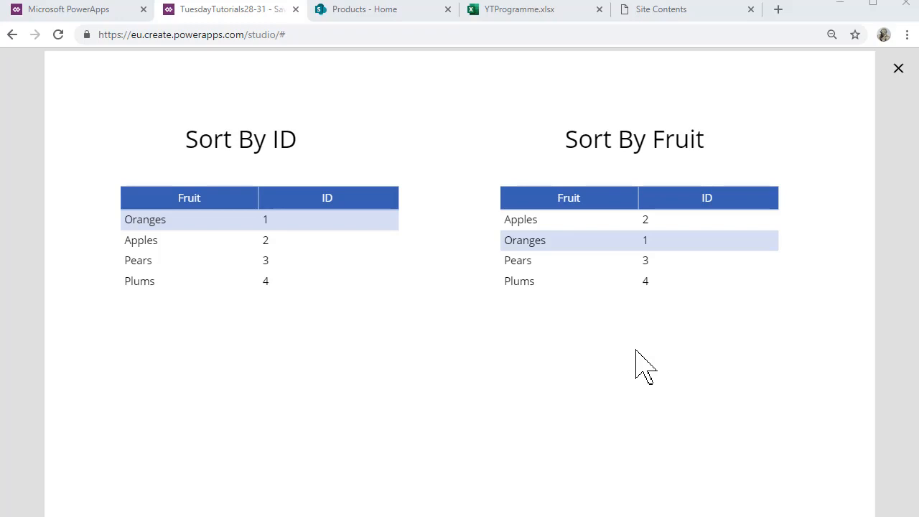
pyautogui.moveTo(188, 379)
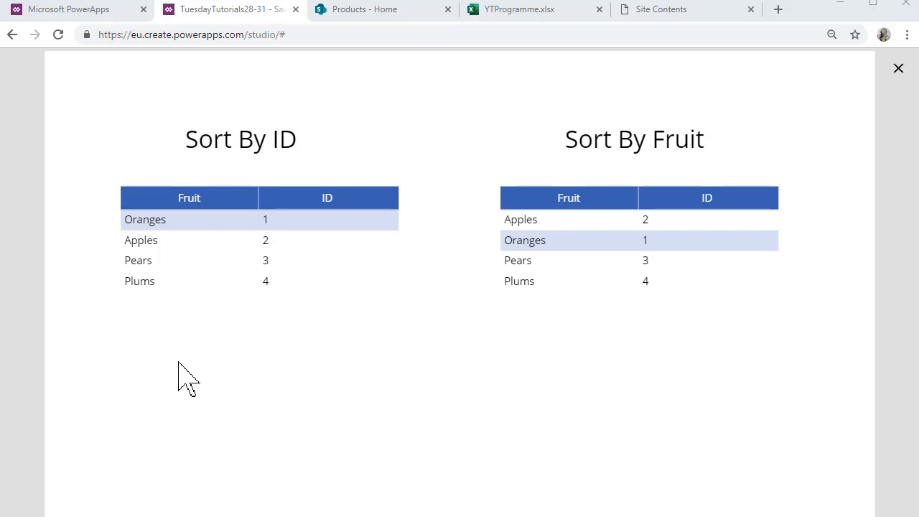
pyautogui.moveTo(158, 321)
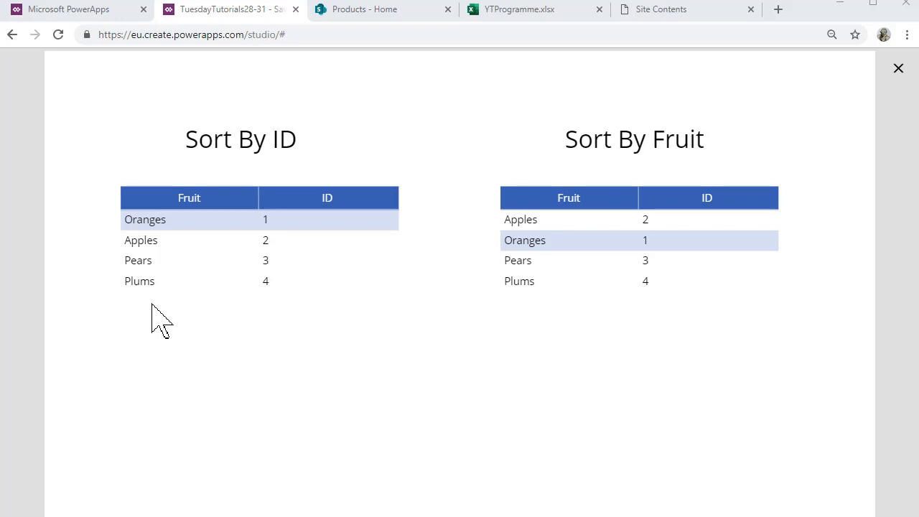
pyautogui.moveTo(107, 300)
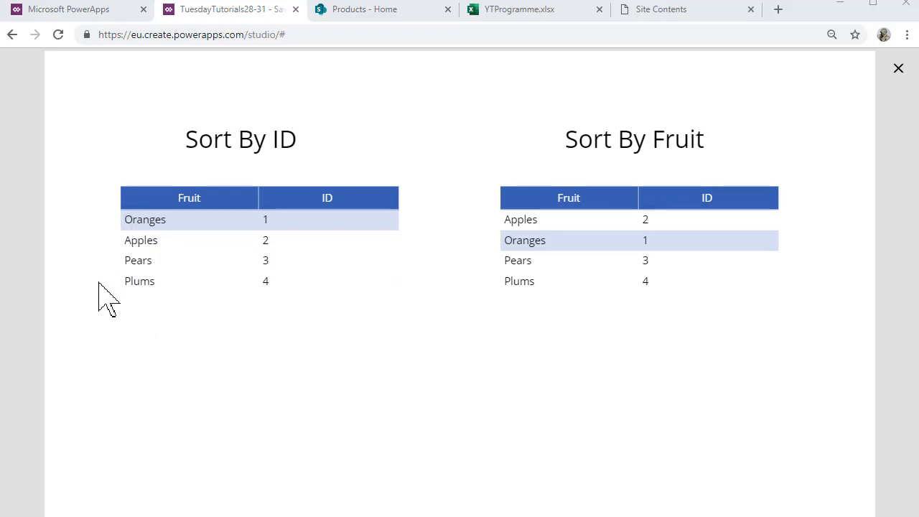
pyautogui.moveTo(513, 226)
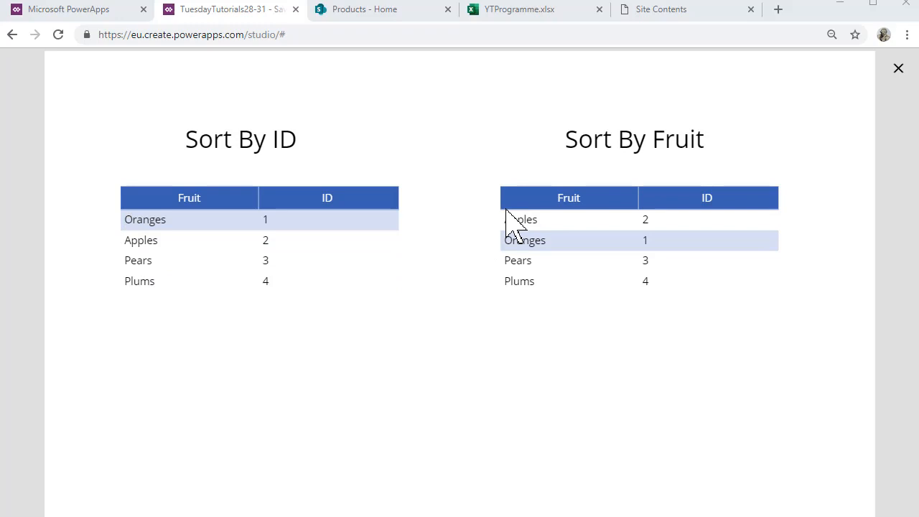
pyautogui.moveTo(478, 241)
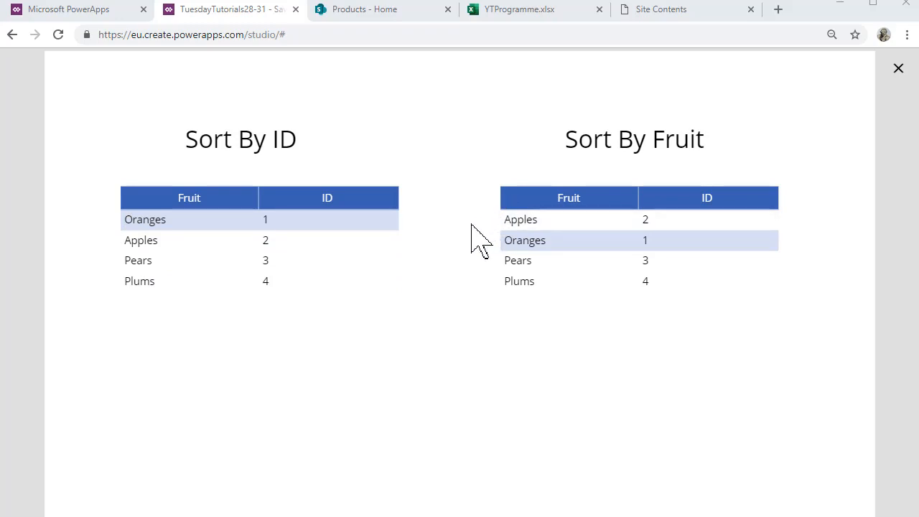
pyautogui.moveTo(492, 302)
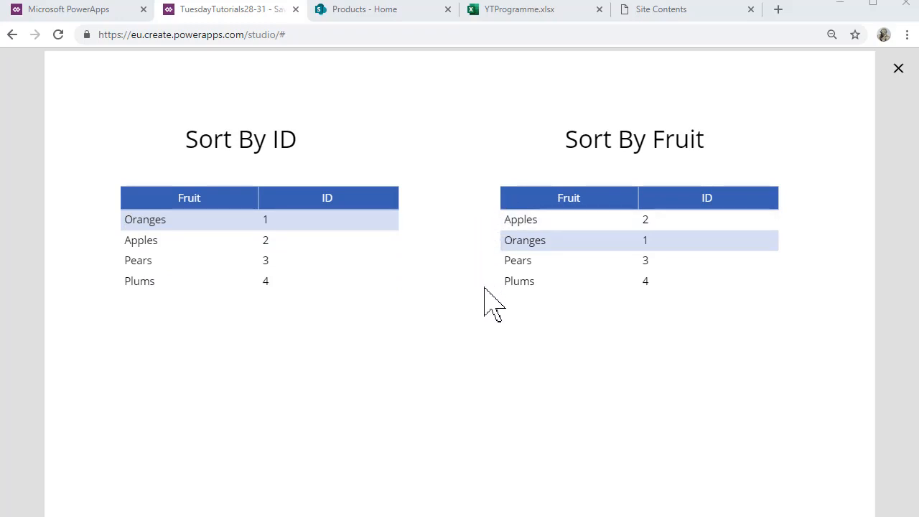
pyautogui.moveTo(460, 378)
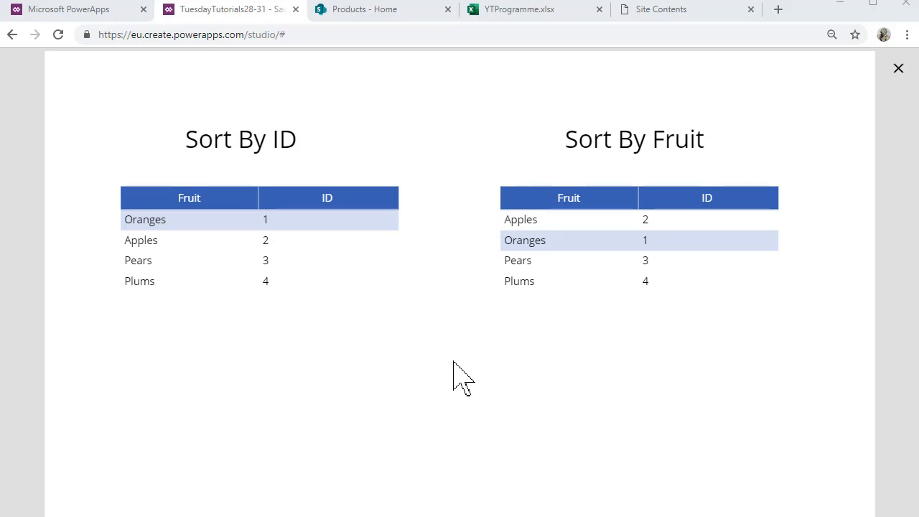
pyautogui.moveTo(899, 68)
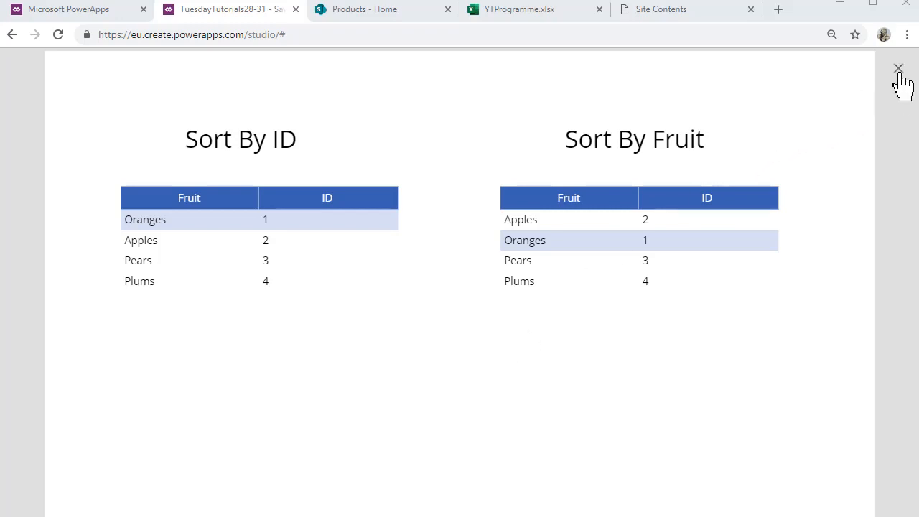
pyautogui.moveTo(898, 68)
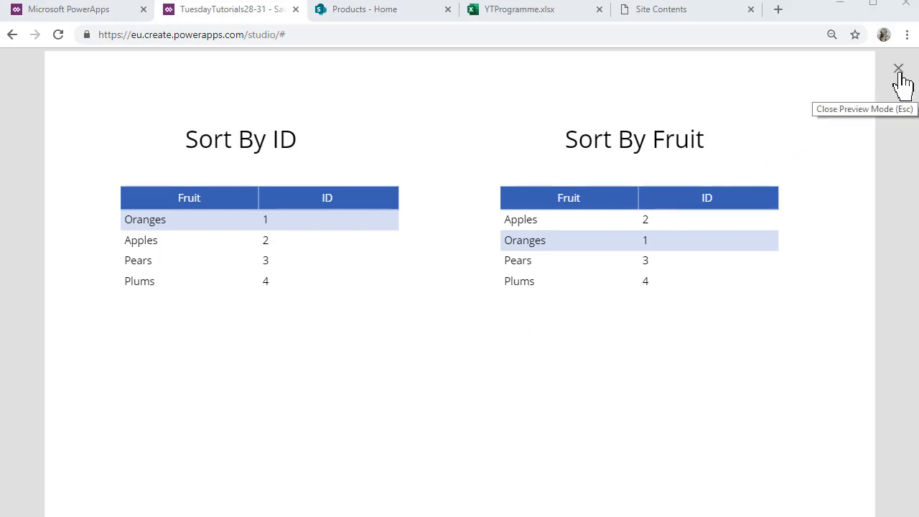
# Exit preview and insert a new label positioned below the Sort By ID table
pyautogui.click(898, 67)
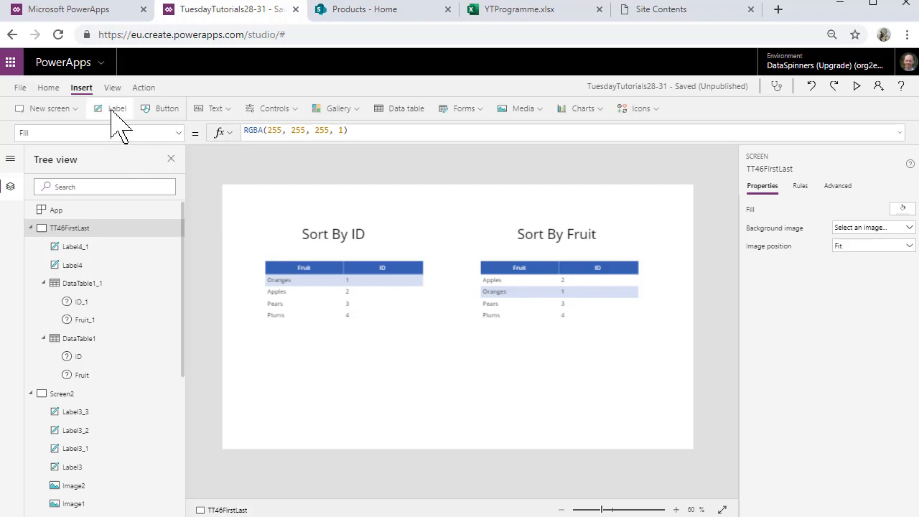
pyautogui.click(116, 108)
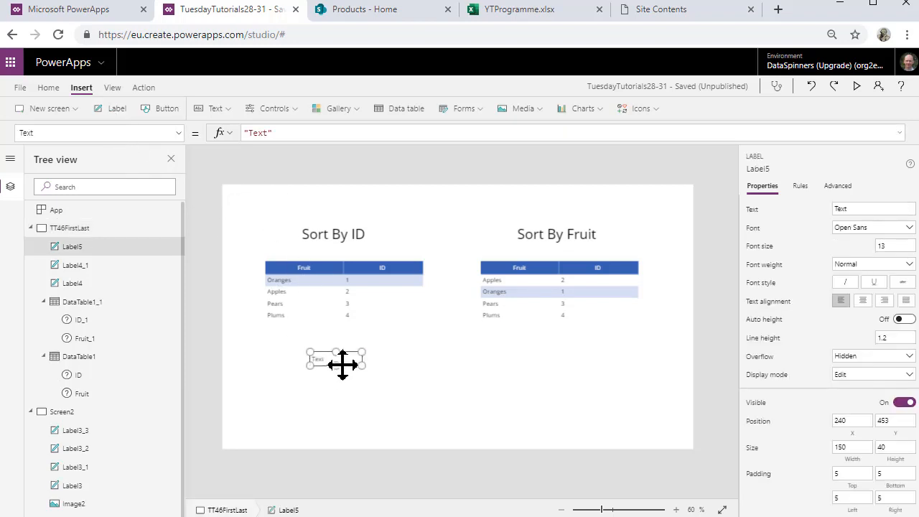
pyautogui.moveTo(335, 363); pyautogui.dragTo(335, 372)
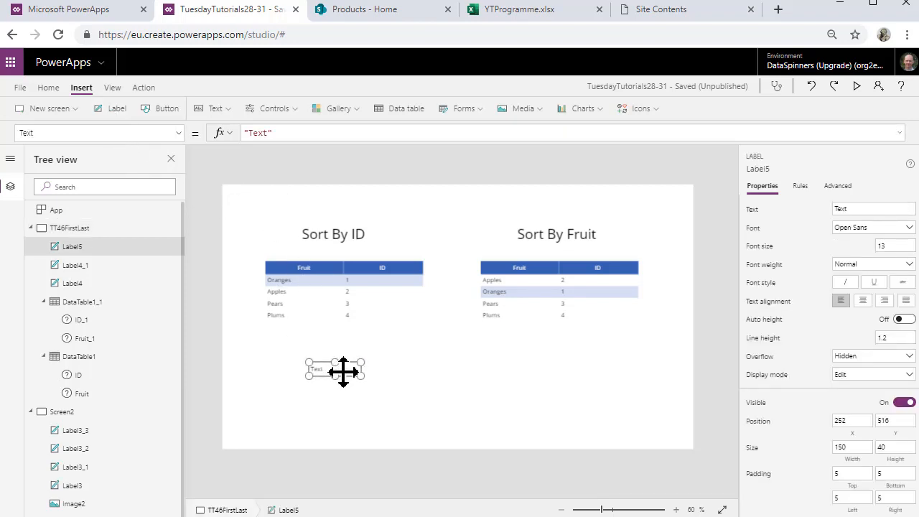
pyautogui.moveTo(342, 372); pyautogui.dragTo(345, 357)
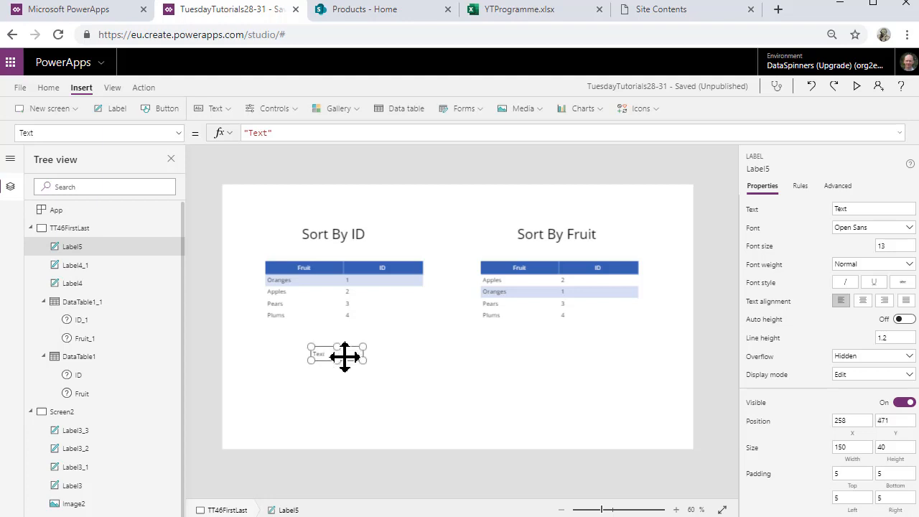
pyautogui.moveTo(388, 385)
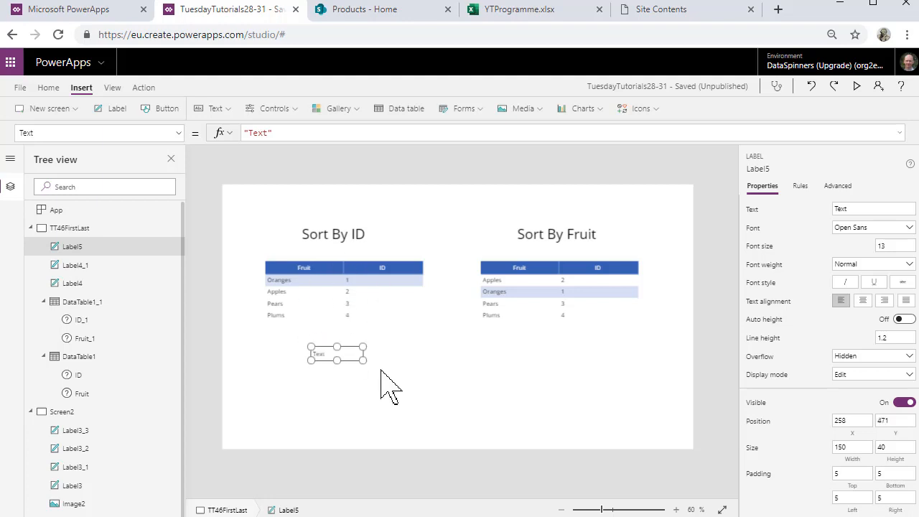
# Set the label's Text to First(colFruit).Fruit so it shows Oranges
pyautogui.click(287, 133)
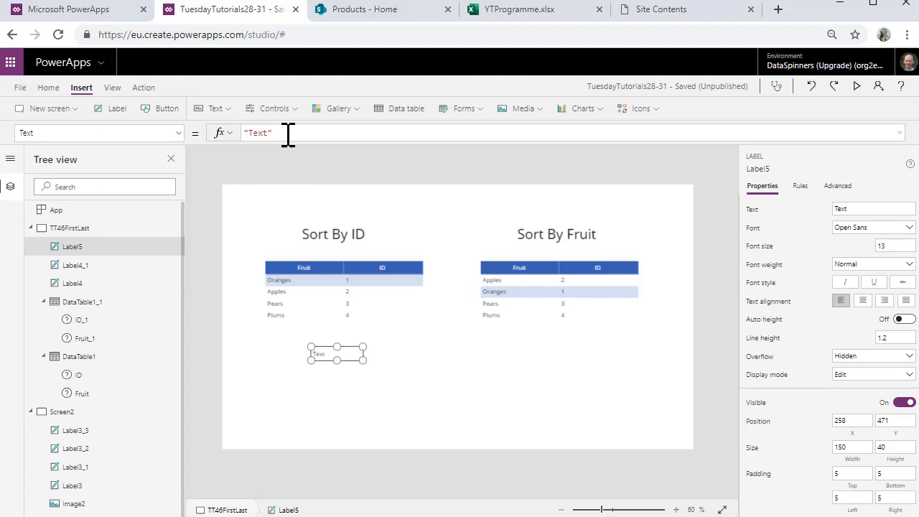
pyautogui.moveTo(219, 133)
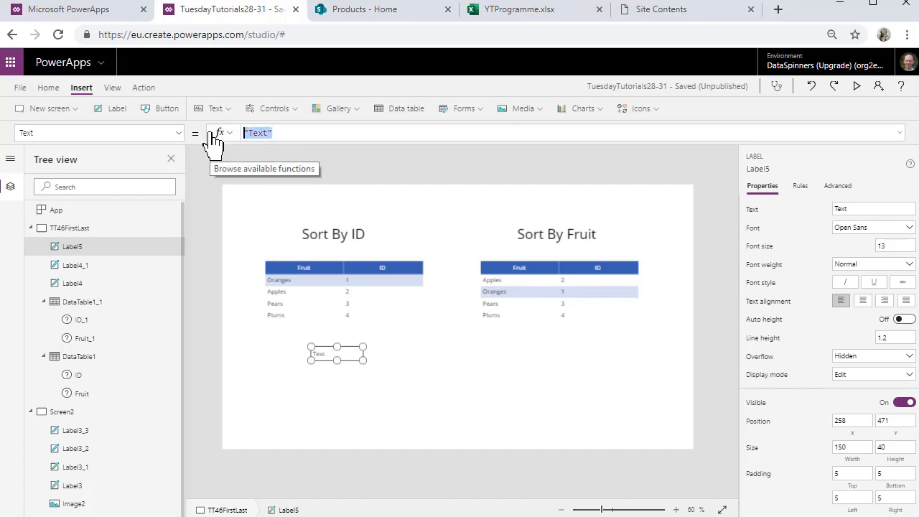
pyautogui.write('First(')
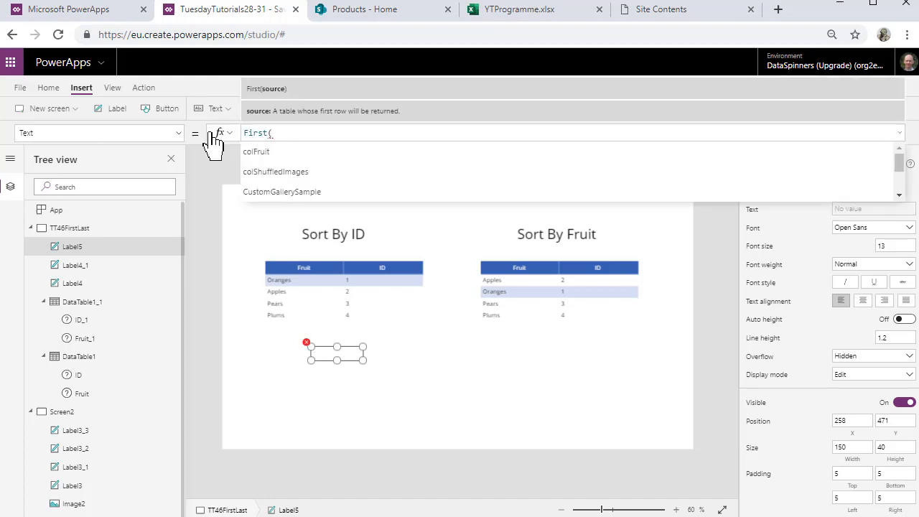
pyautogui.click(257, 151)
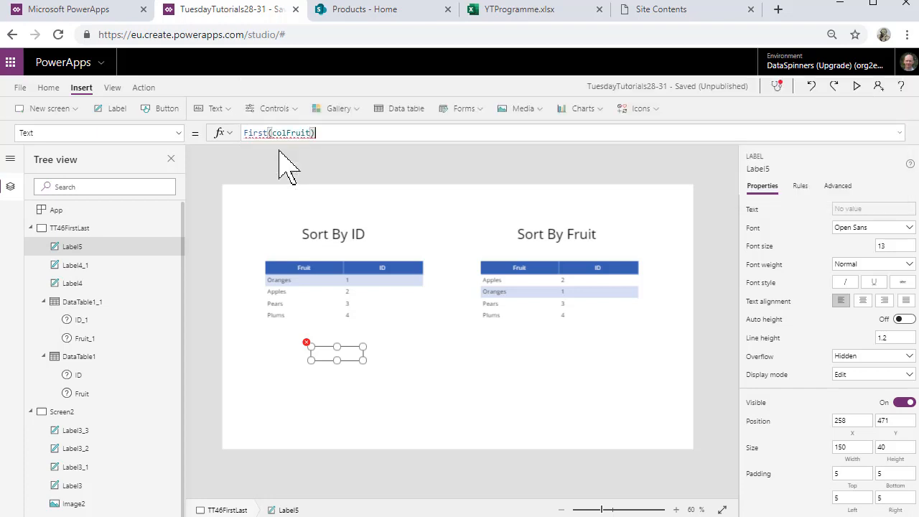
pyautogui.write('.')
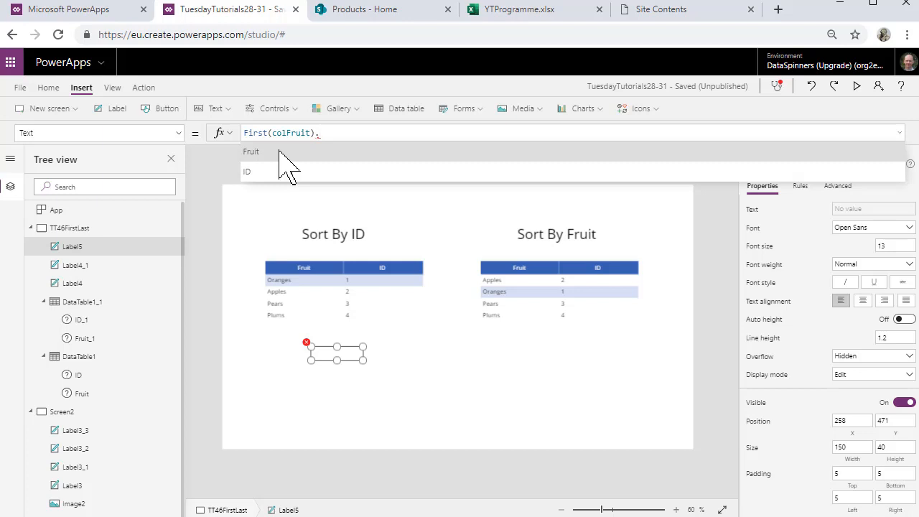
pyautogui.write('Fruit')
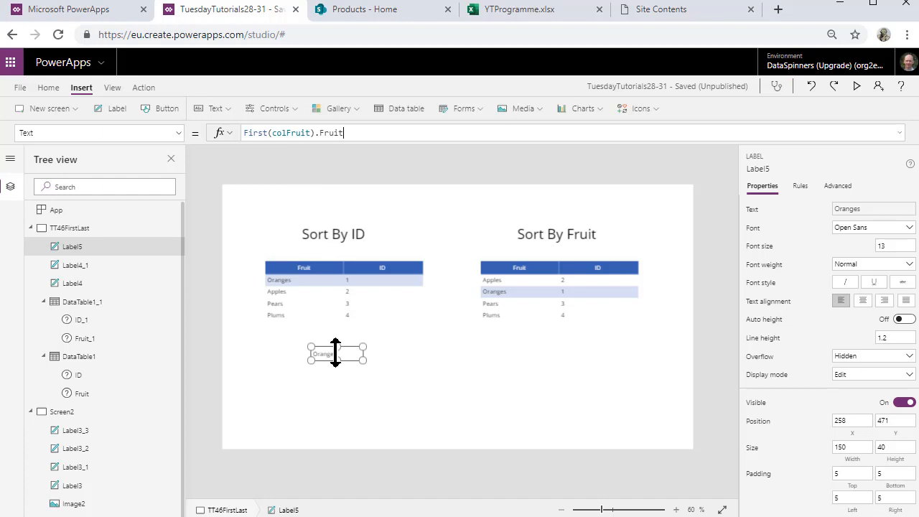
pyautogui.moveTo(337, 357)
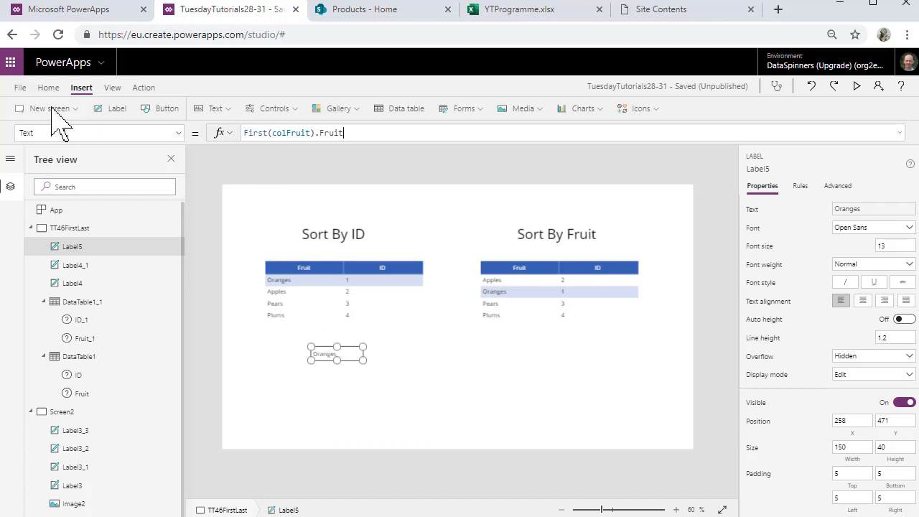
pyautogui.click(20, 87)
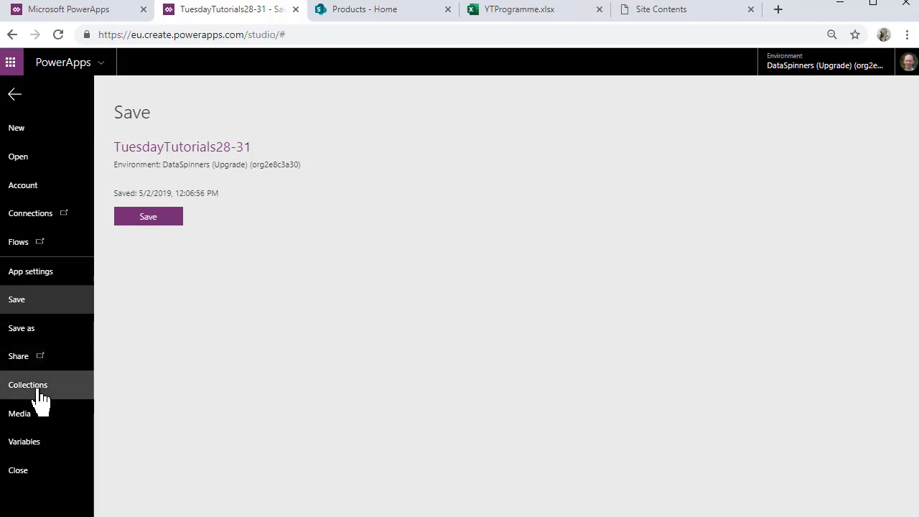
pyautogui.click(28, 385)
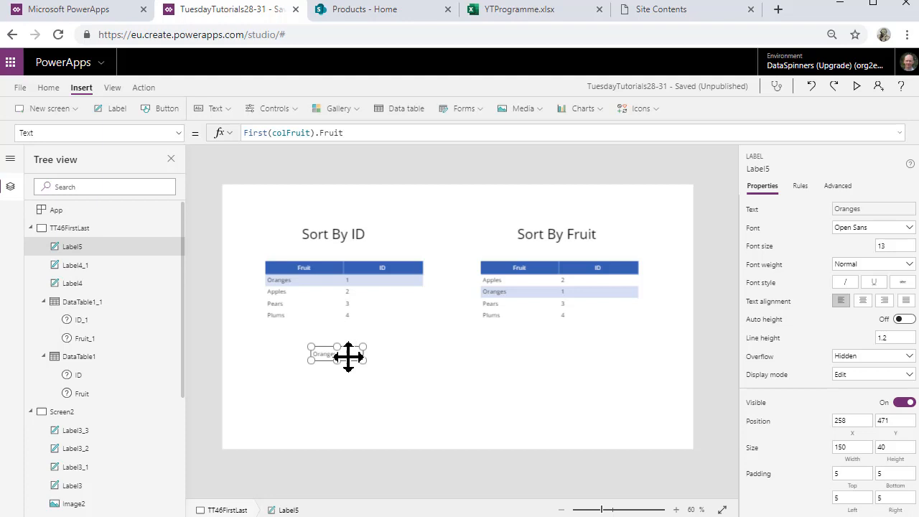
# Place a copied label below the Oranges label using Last(colFruit).Fruit to show Plums
pyautogui.moveTo(336, 355); pyautogui.dragTo(334, 338)
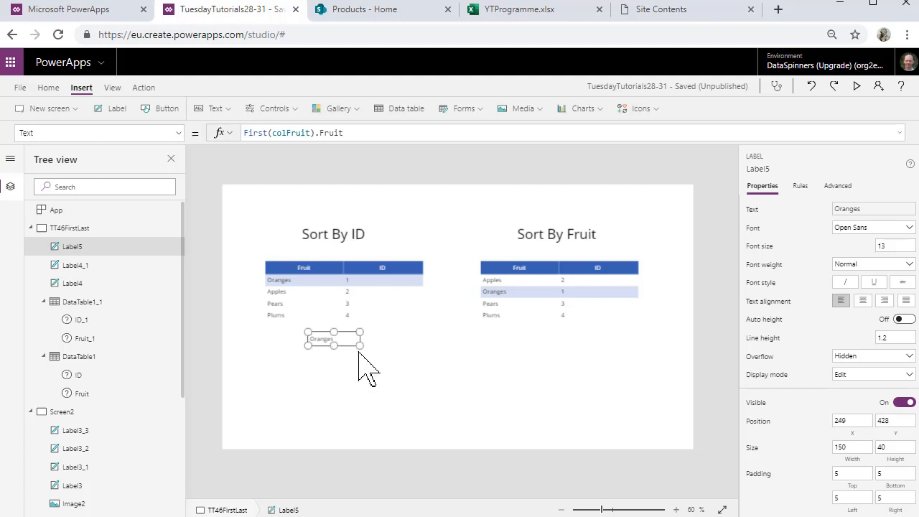
pyautogui.moveTo(333, 339); pyautogui.dragTo(262, 207)
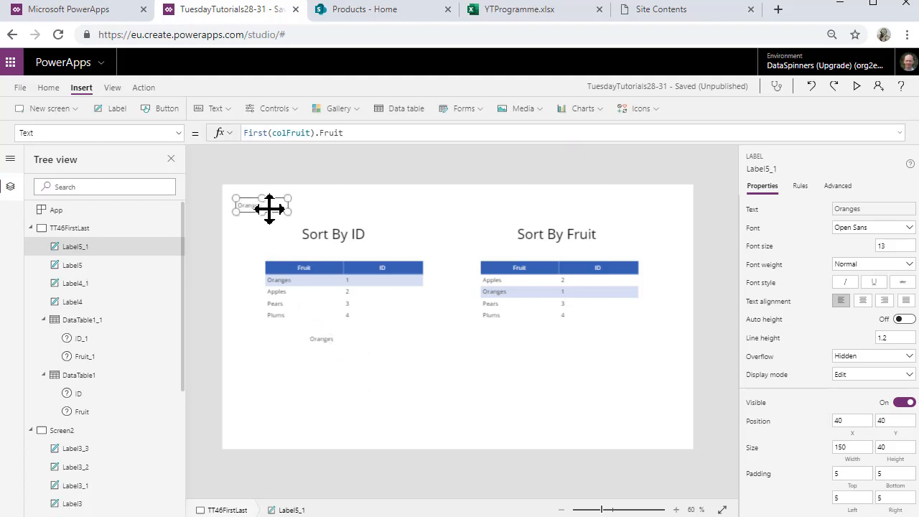
pyautogui.moveTo(262, 206); pyautogui.dragTo(334, 367)
pyautogui.write('La')
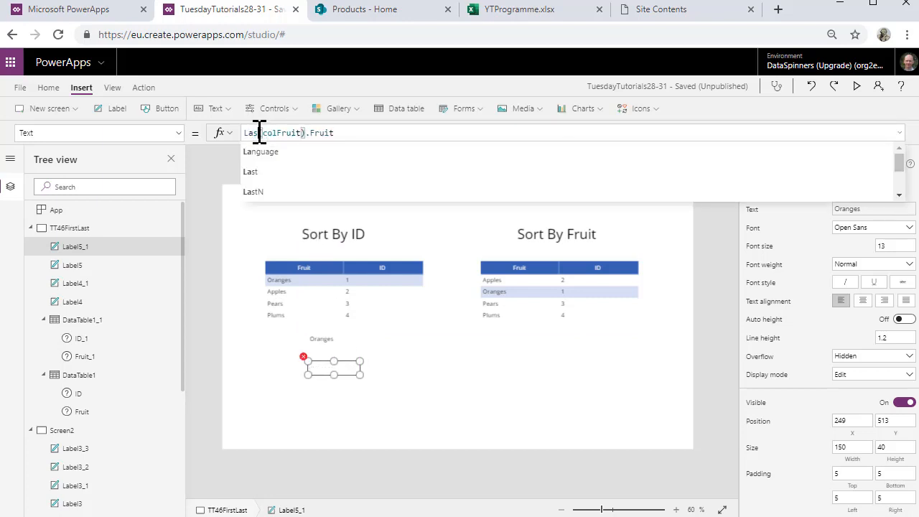
pyautogui.click(338, 413)
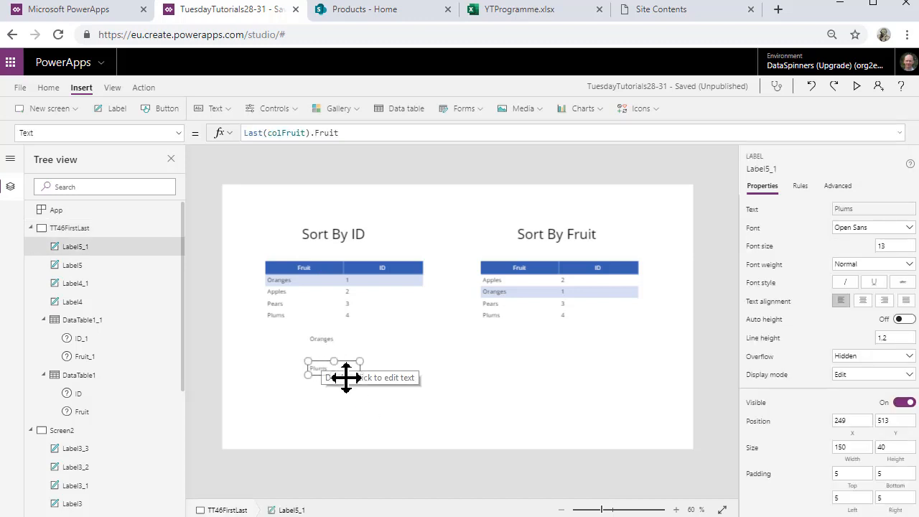
pyautogui.moveTo(352, 363)
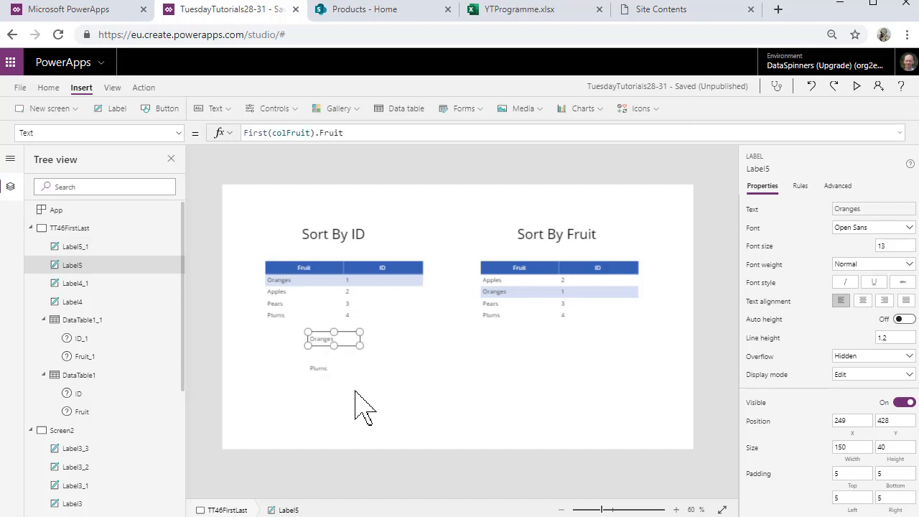
pyautogui.moveTo(444, 420)
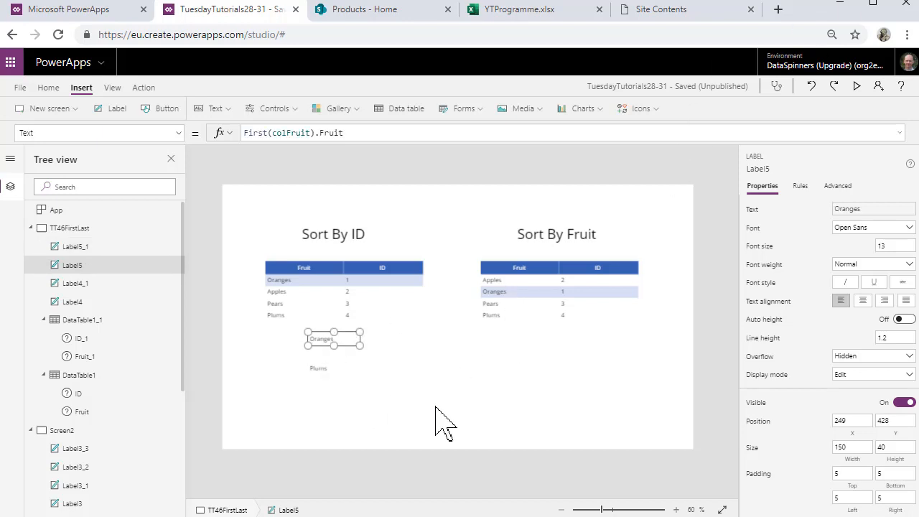
pyautogui.moveTo(406, 438)
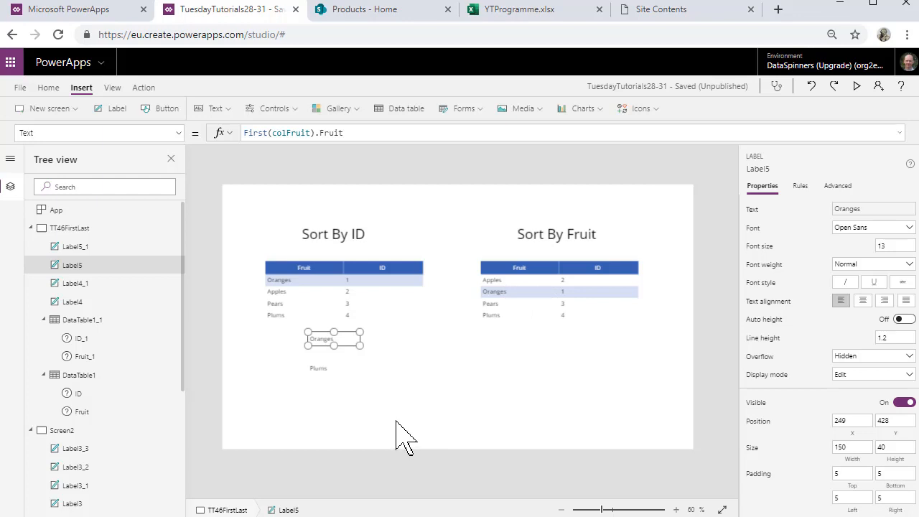
# Place a copied label beneath the Sort By Fruit table and edit its formula
pyautogui.moveTo(333, 339); pyautogui.dragTo(262, 207)
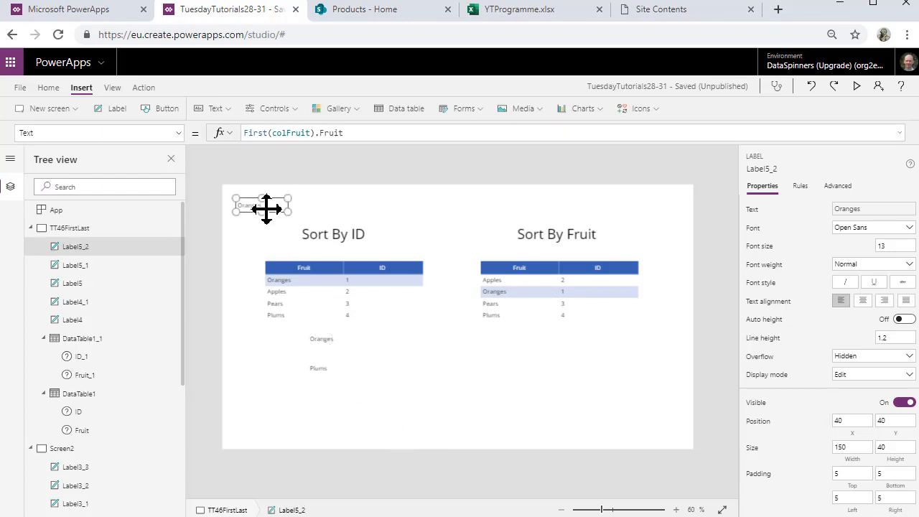
pyautogui.moveTo(262, 206); pyautogui.dragTo(564, 350)
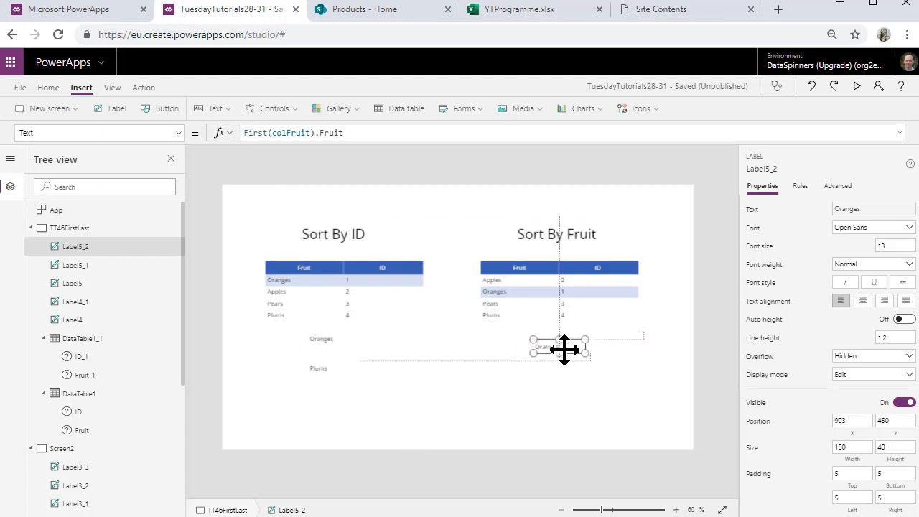
pyautogui.moveTo(564, 350); pyautogui.dragTo(560, 338)
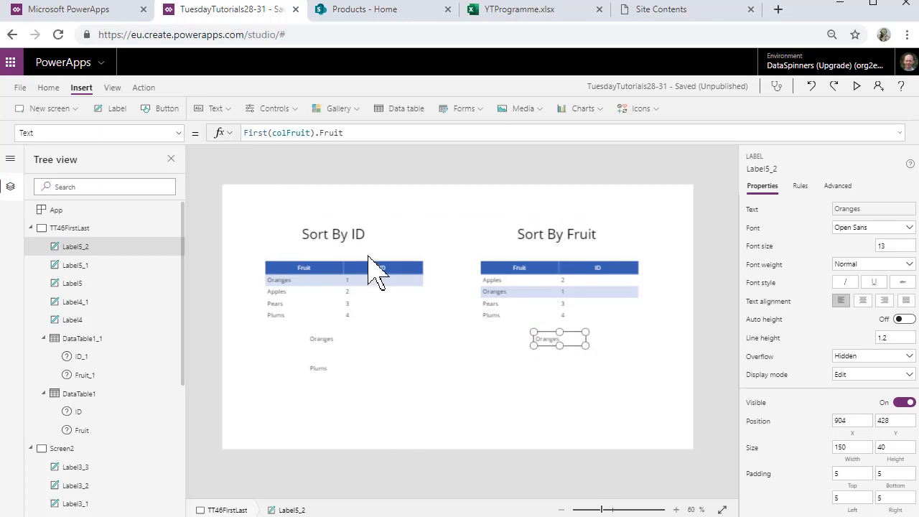
pyautogui.click(278, 133)
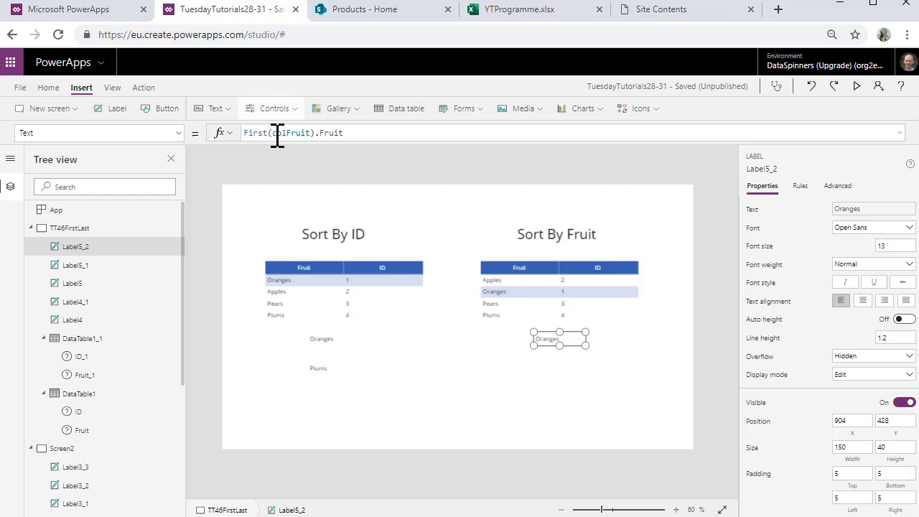
pyautogui.click(290, 132)
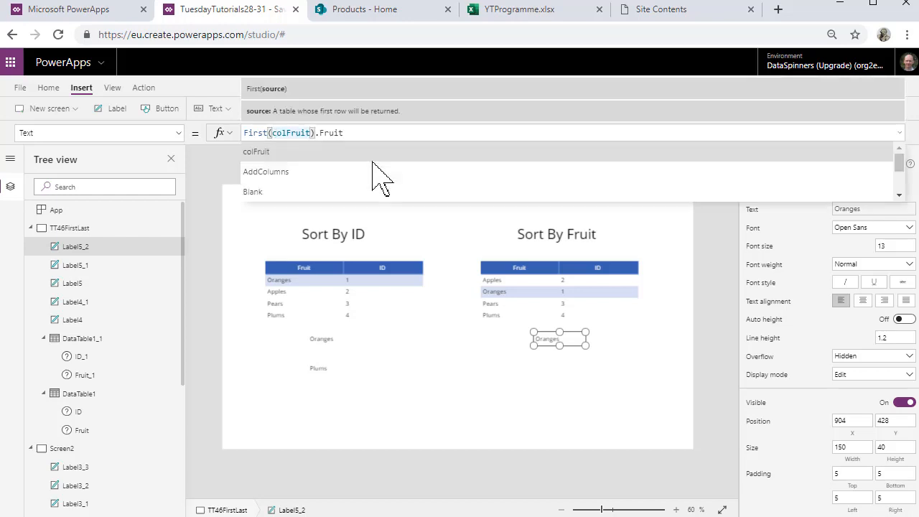
pyautogui.moveTo(330, 176)
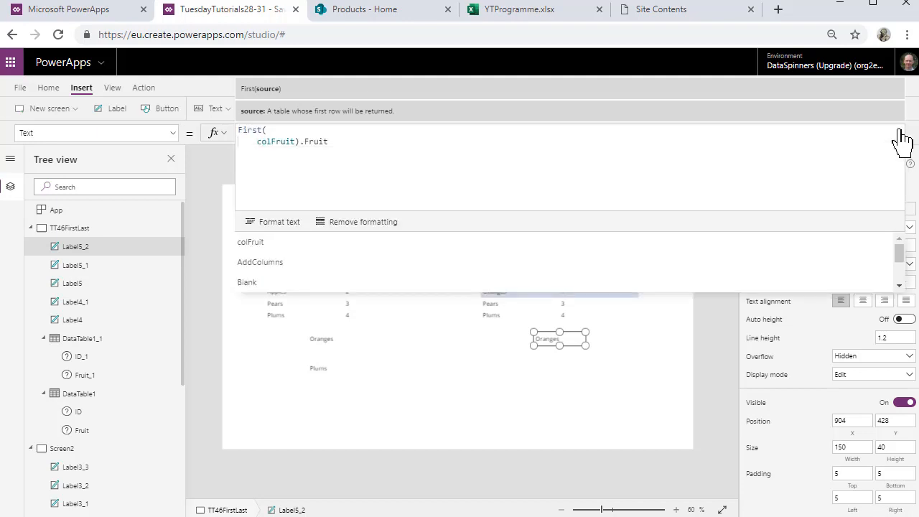
# Zoom the browser in and wrap the formula as First(Sort(colFruit, Fruit)).Fruit
pyautogui.click(907, 34)
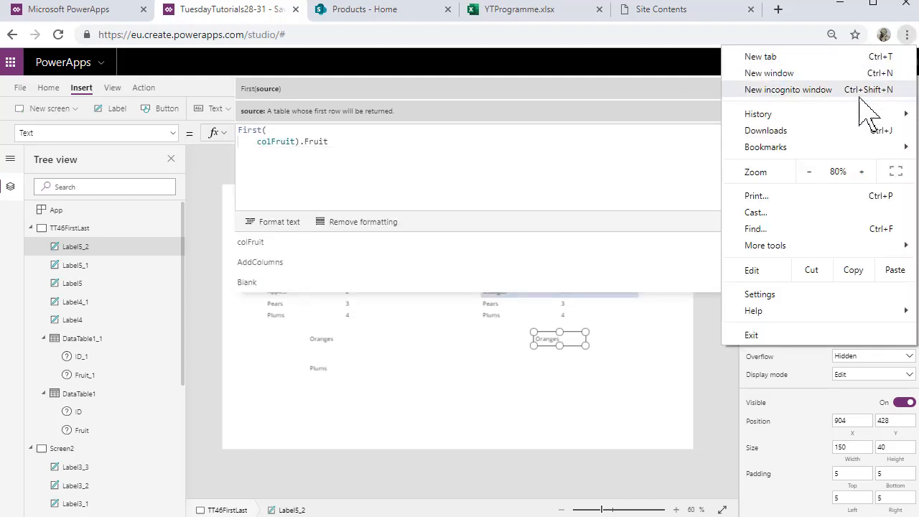
pyautogui.click(861, 171)
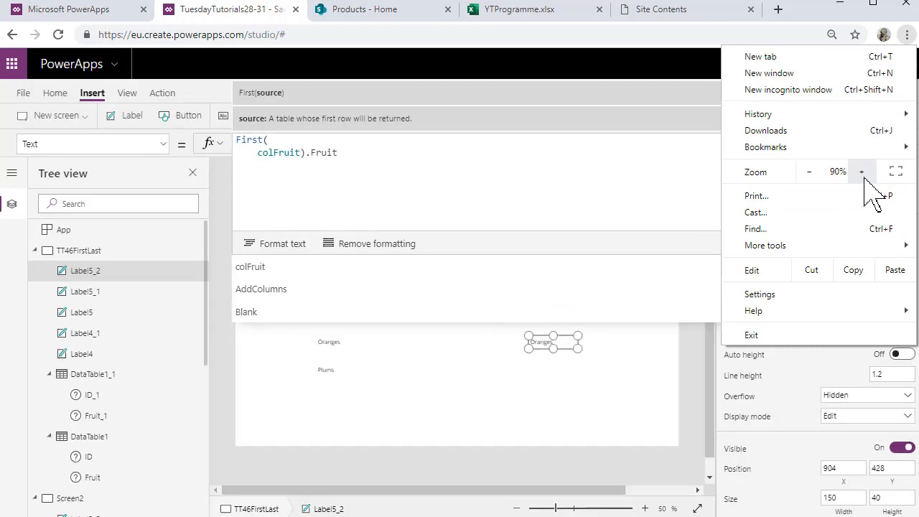
pyautogui.click(862, 171)
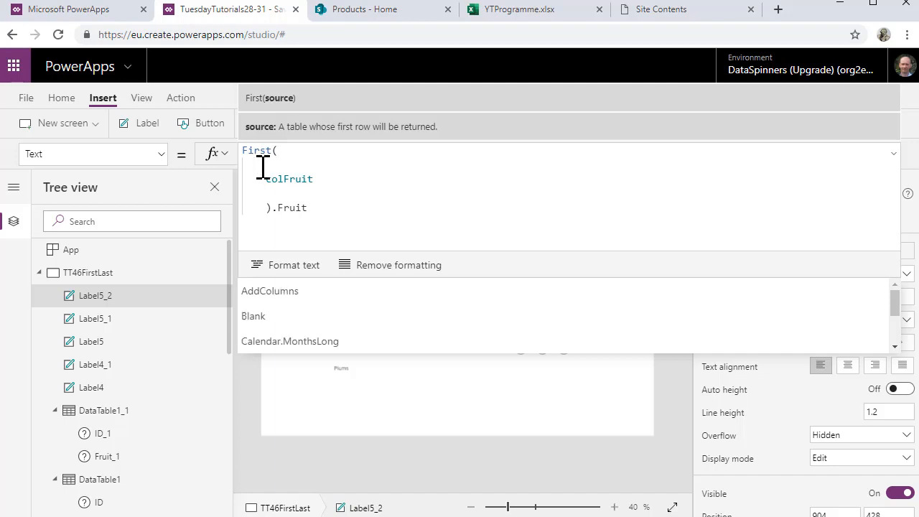
pyautogui.write('Sort(')
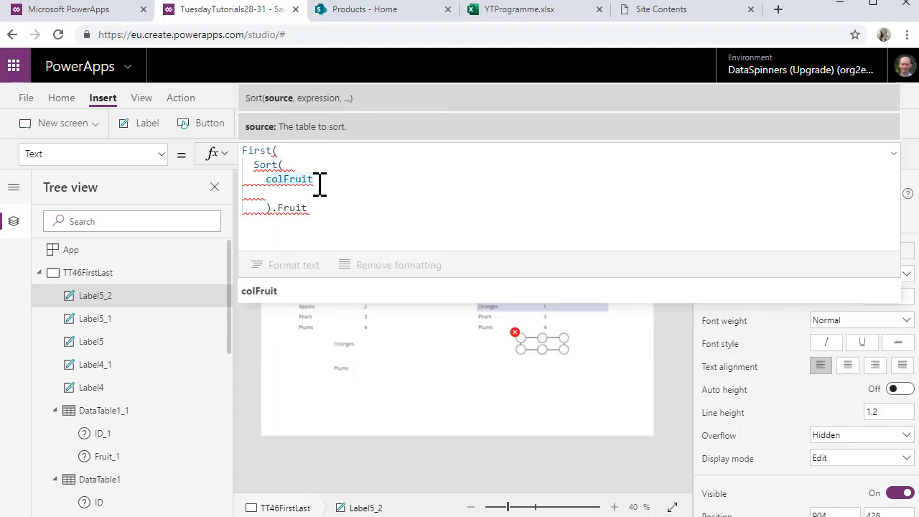
pyautogui.write(',')
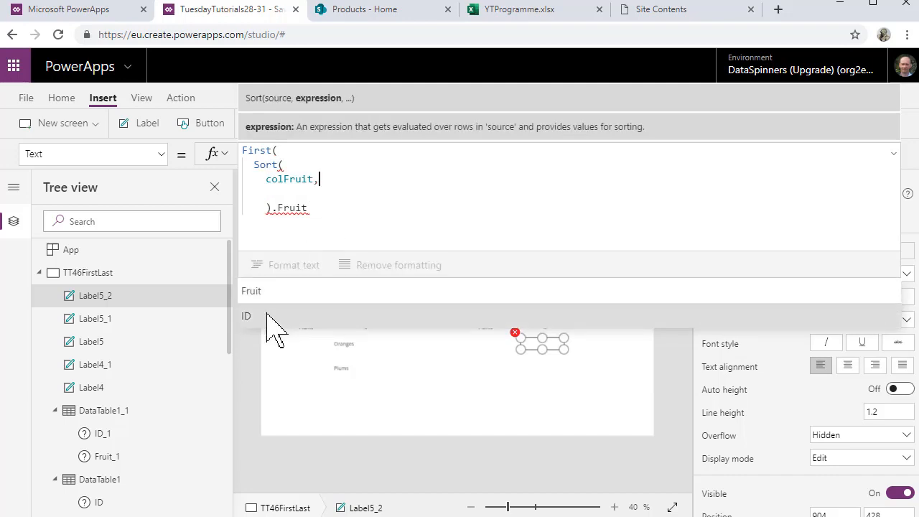
pyautogui.write('ID')
pyautogui.write(')')
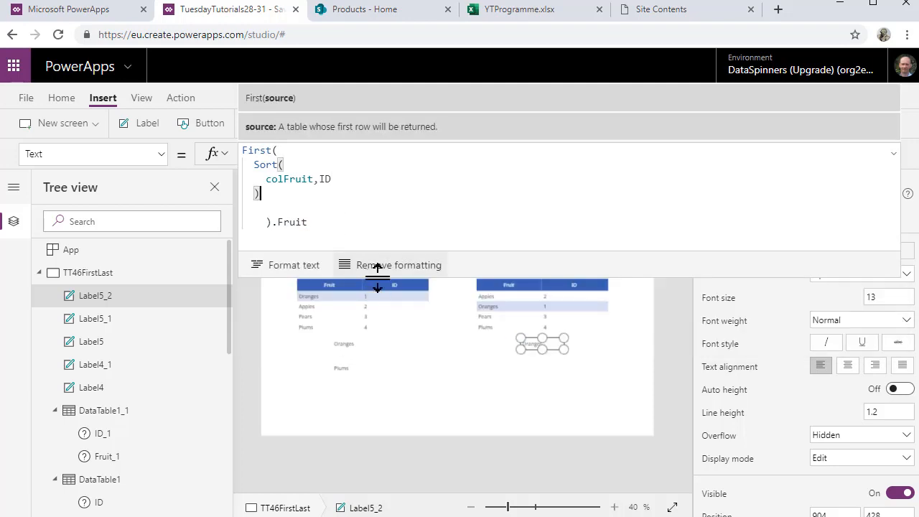
pyautogui.moveTo(478, 402)
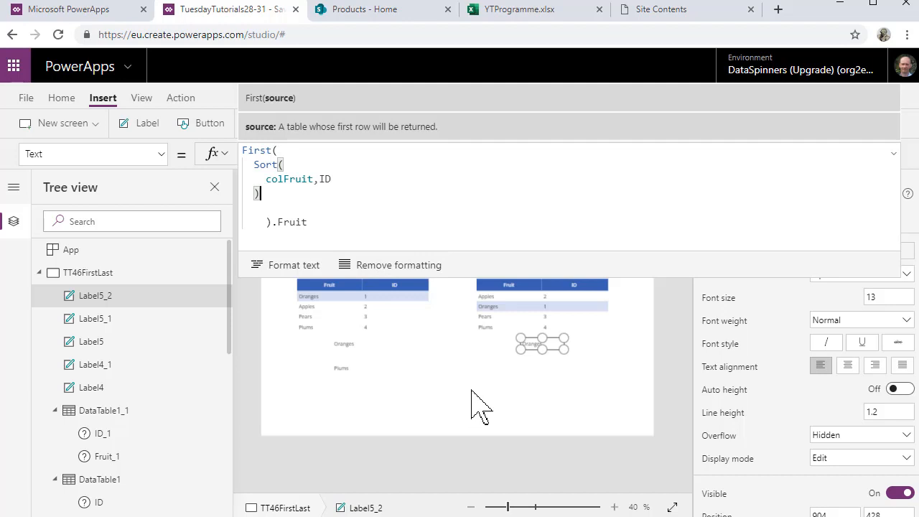
pyautogui.moveTo(487, 400)
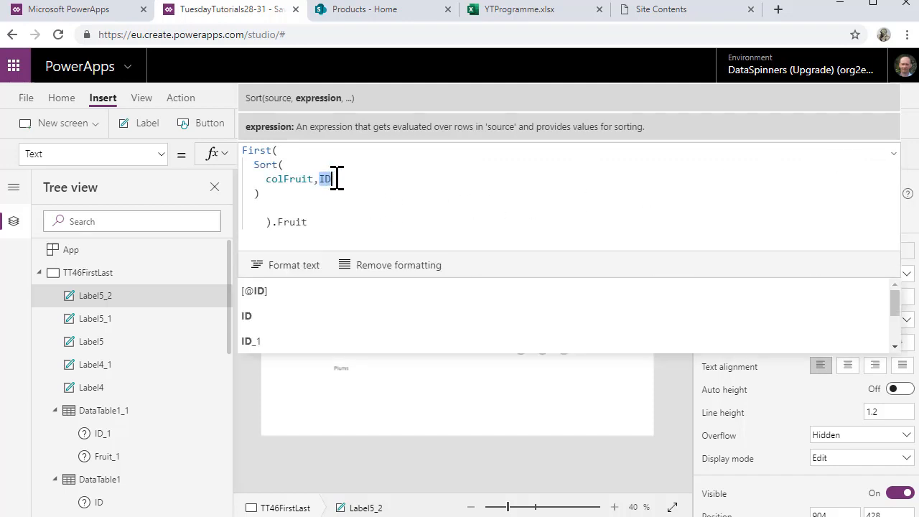
pyautogui.write('fr')
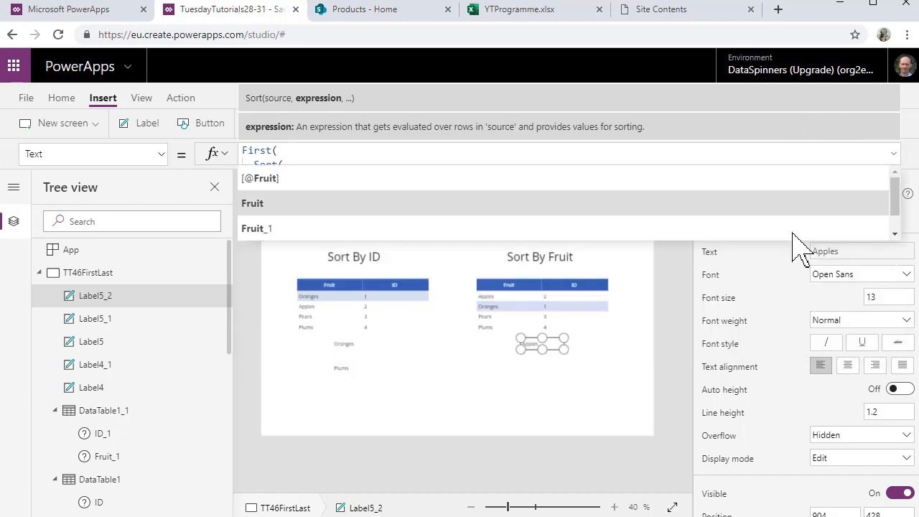
# Commit the formula and reselect Label5_2 to confirm First(Sort(colFruit, Fruit)).Fruit shows Apples
pyautogui.click(457, 395)
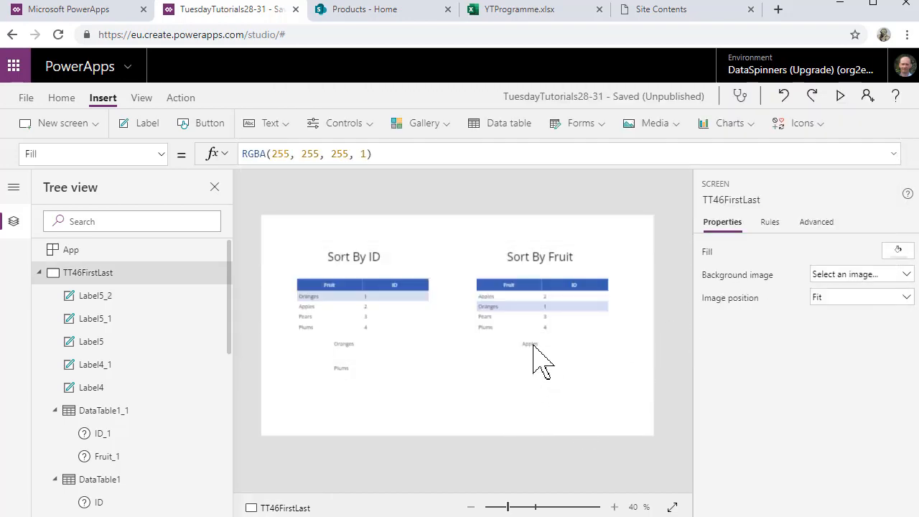
pyautogui.click(530, 344)
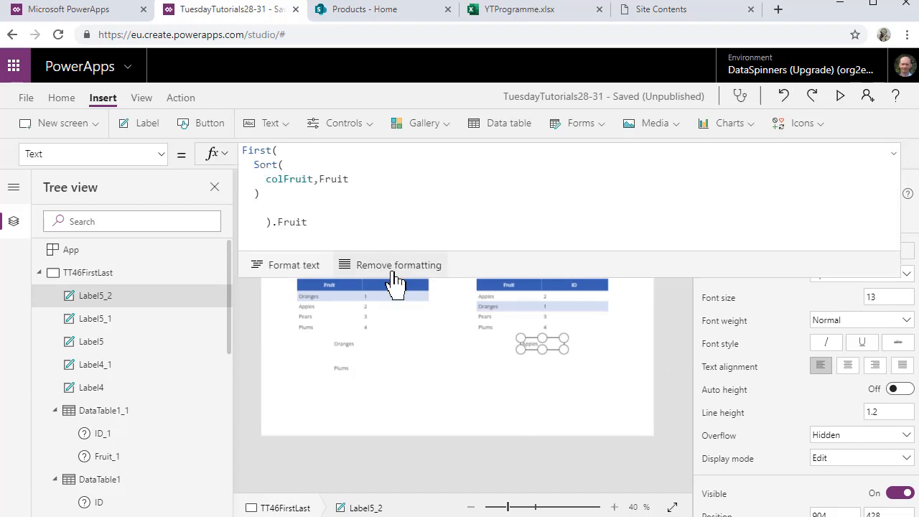
pyautogui.moveTo(517, 391)
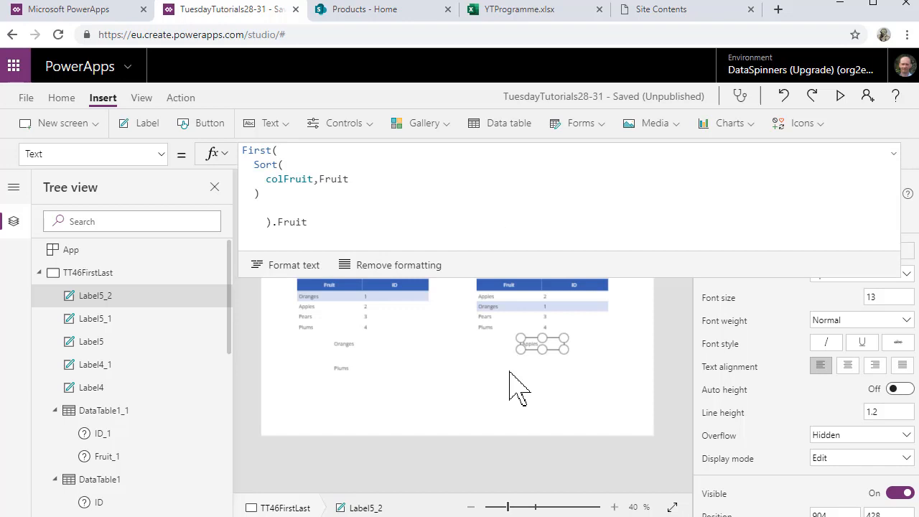
pyautogui.moveTo(550, 399)
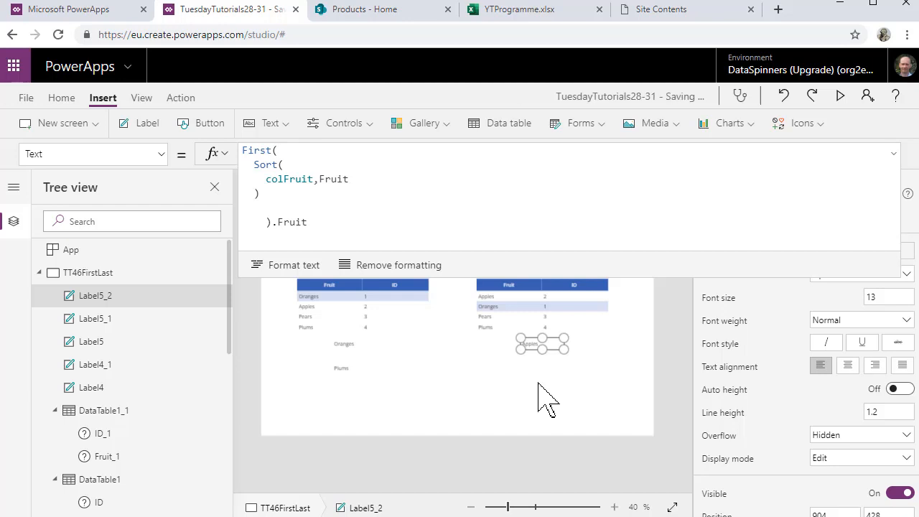
pyautogui.moveTo(549, 401)
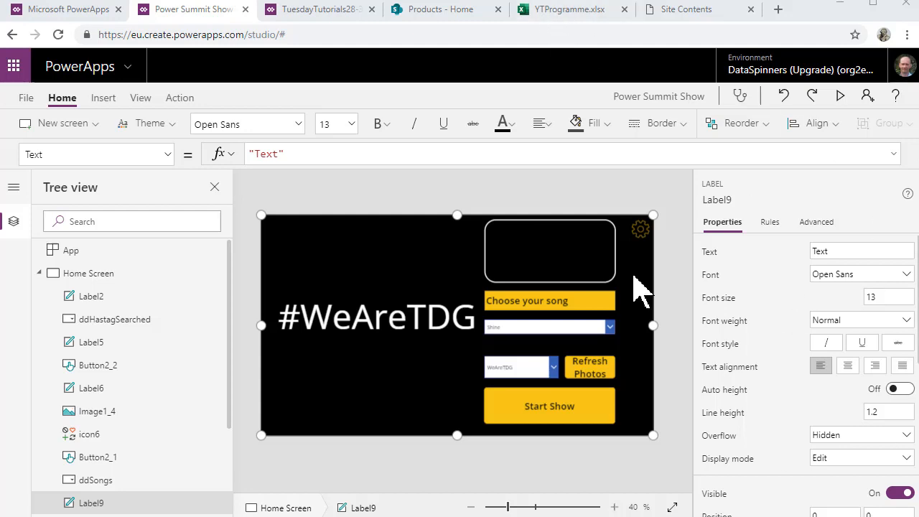
pyautogui.click(549, 251)
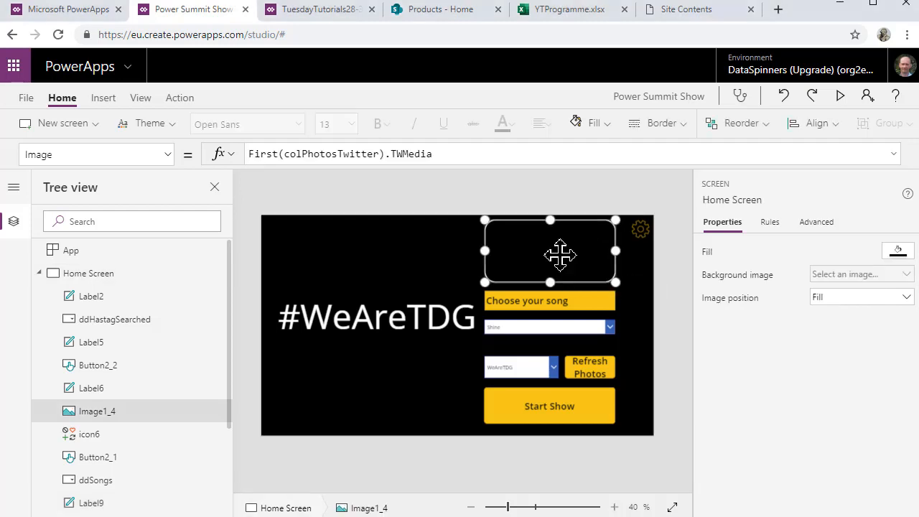
pyautogui.click(549, 251)
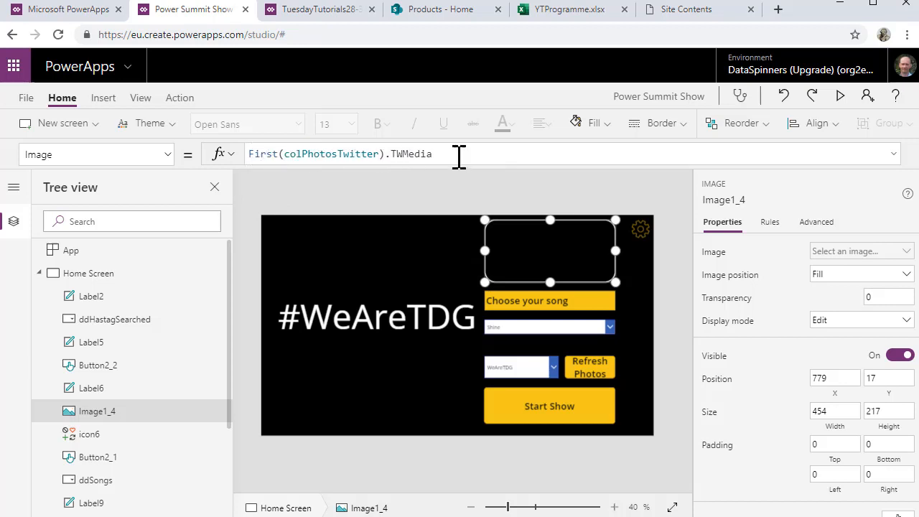
pyautogui.moveTo(650, 326)
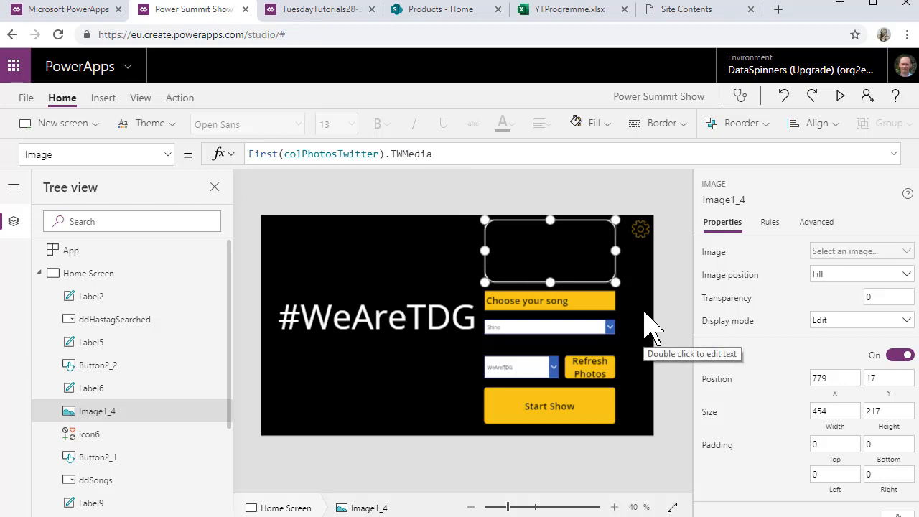
pyautogui.moveTo(681, 329)
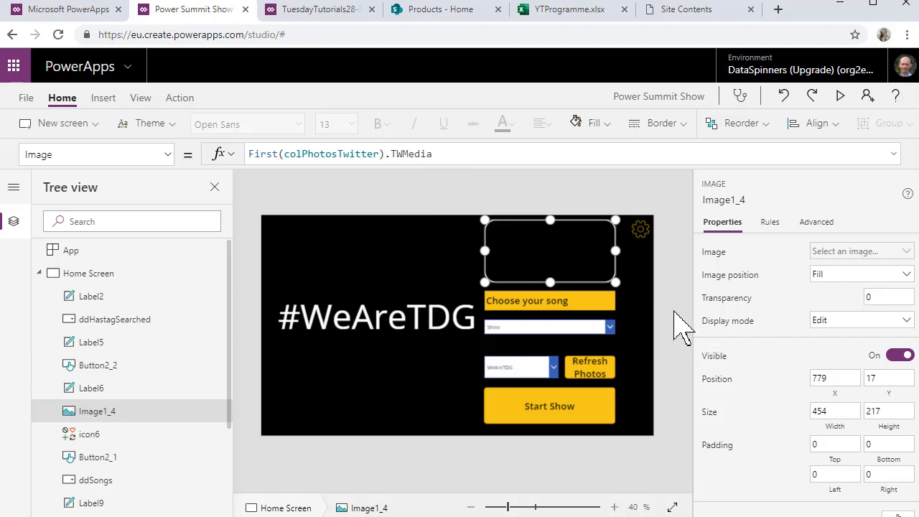
pyautogui.click(26, 98)
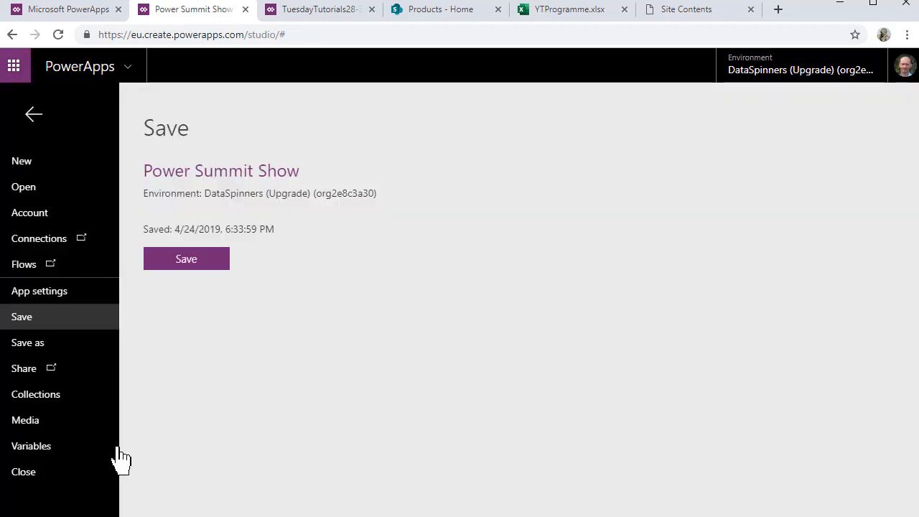
pyautogui.click(35, 393)
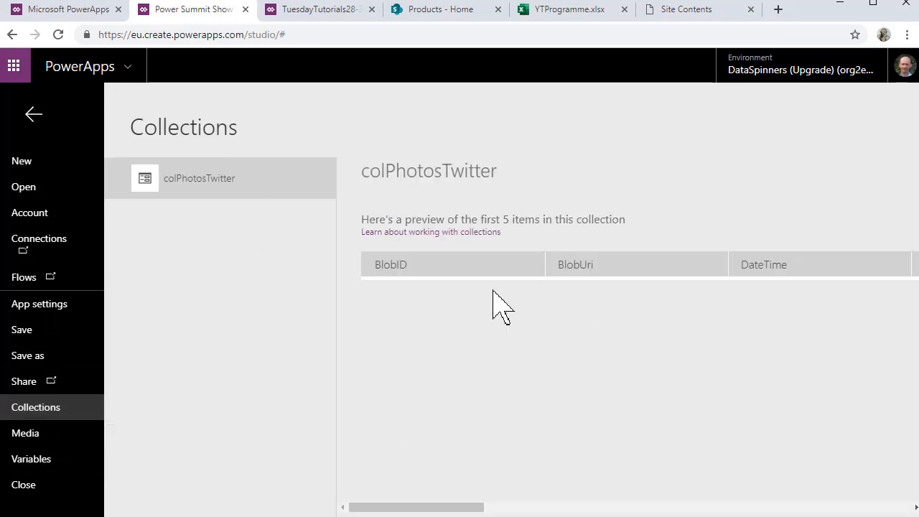
pyautogui.click(33, 113)
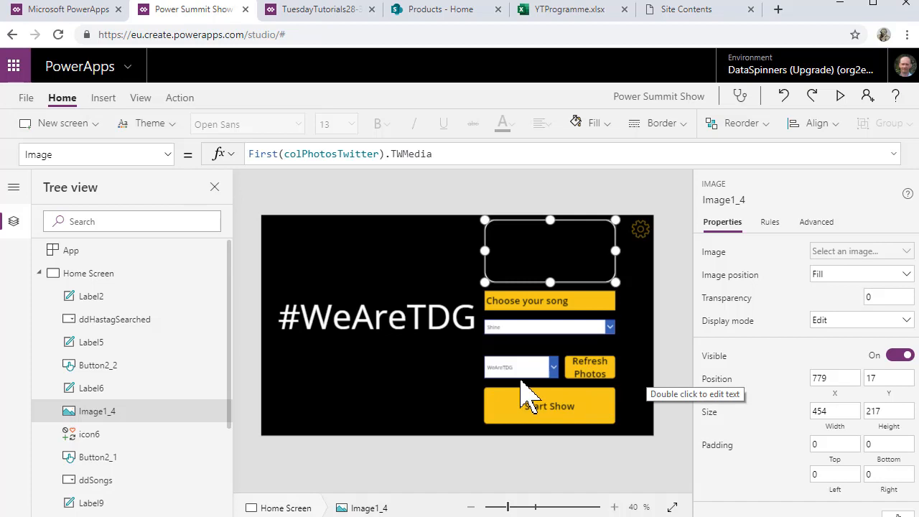
pyautogui.moveTo(384, 396)
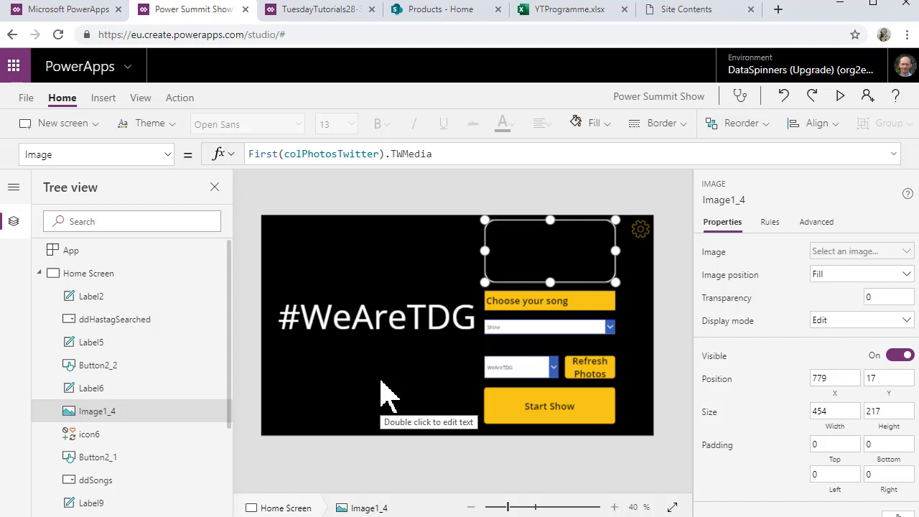
pyautogui.moveTo(546, 235)
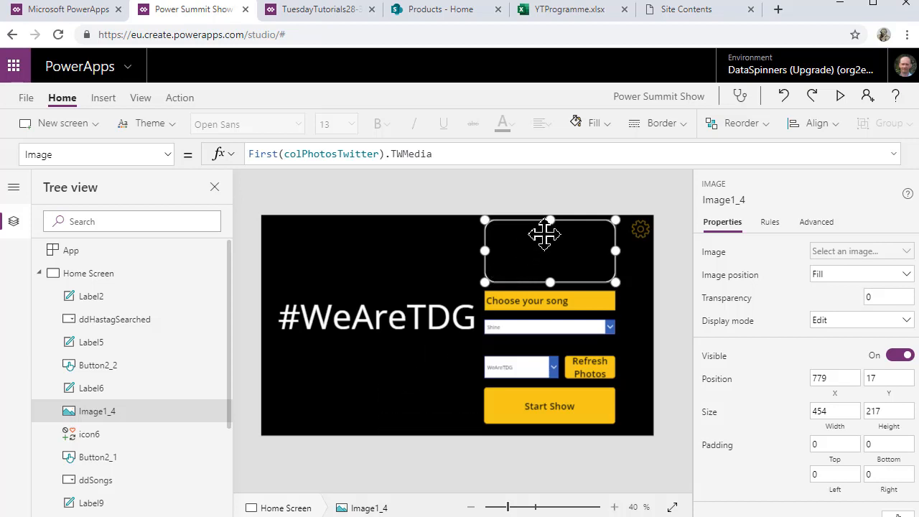
pyautogui.moveTo(495, 255)
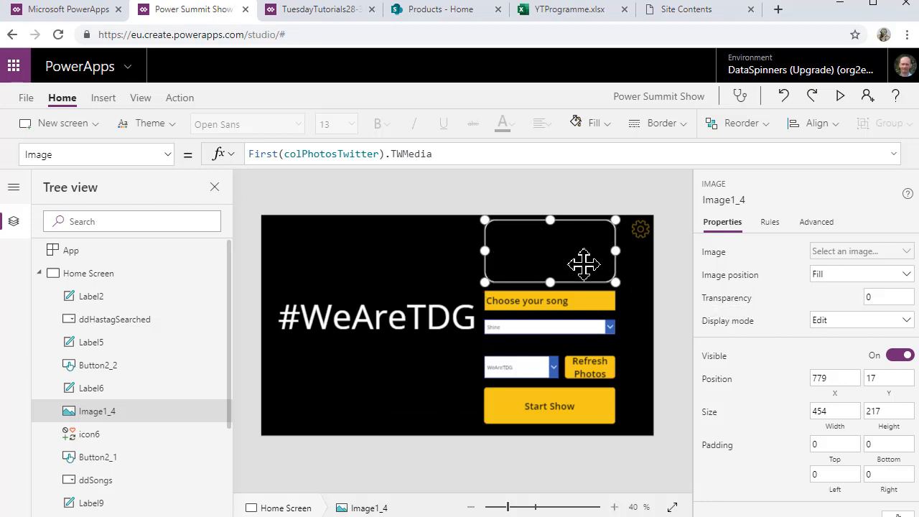
pyautogui.moveTo(363, 413)
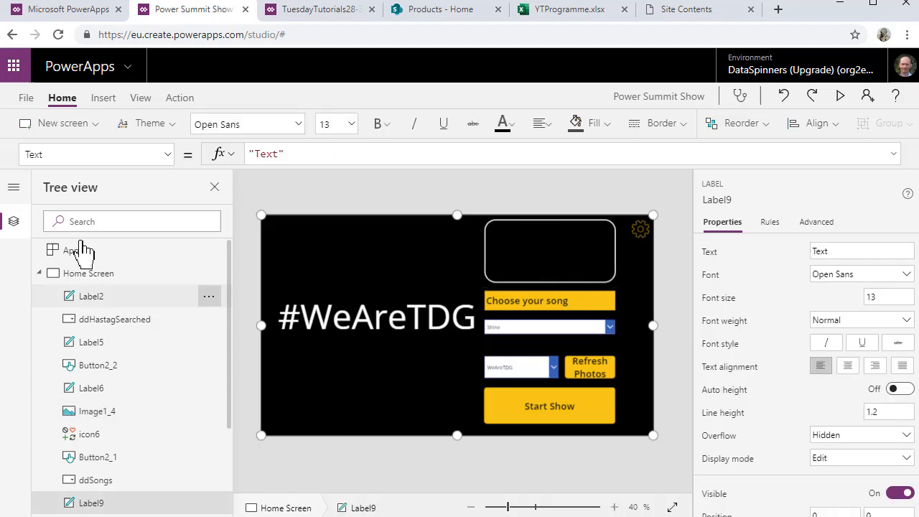
# Set Home Screen BackgroundImage to Last(colPhotosTwitter).TWMedia and view the Refresh Photos formula
pyautogui.click(87, 273)
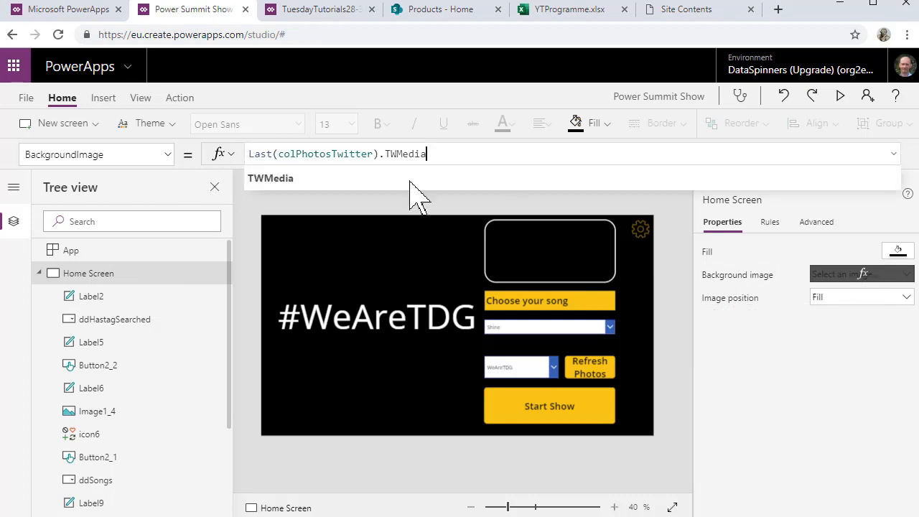
pyautogui.moveTo(466, 162)
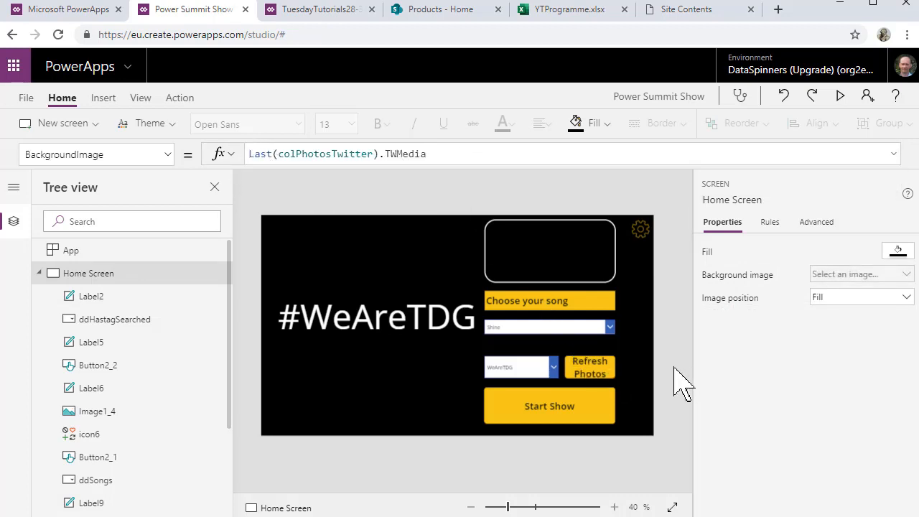
pyautogui.click(590, 367)
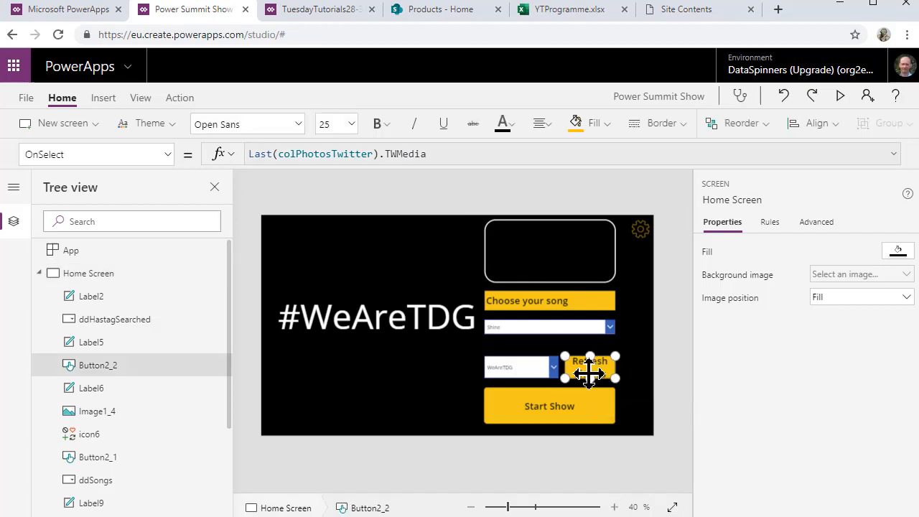
pyautogui.click(591, 372)
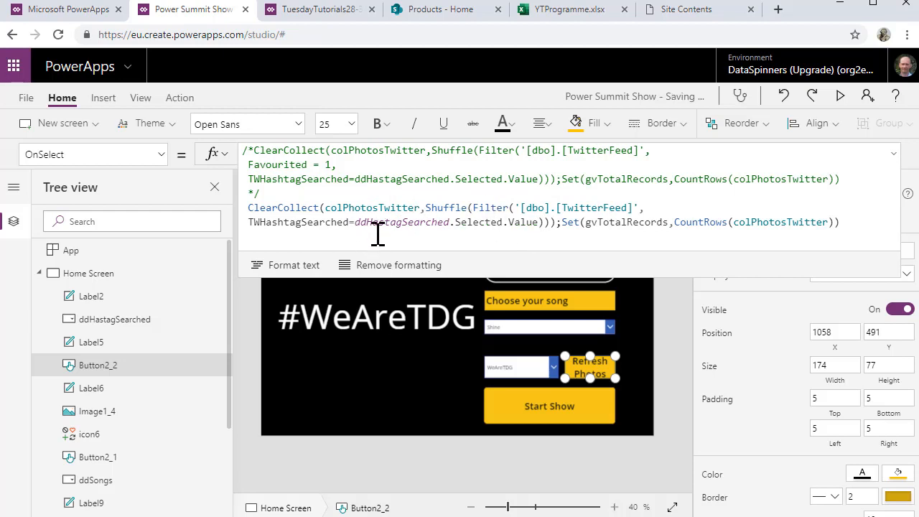
pyautogui.moveTo(675, 273)
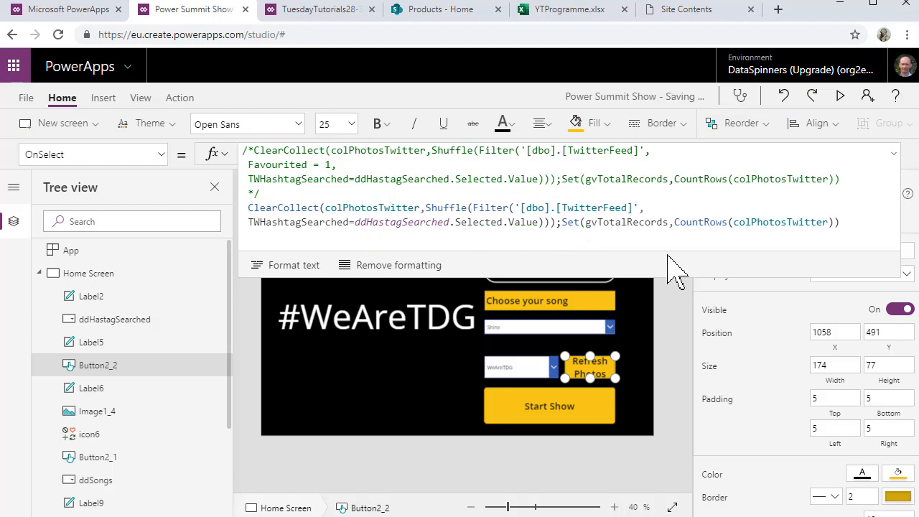
pyautogui.moveTo(632, 438)
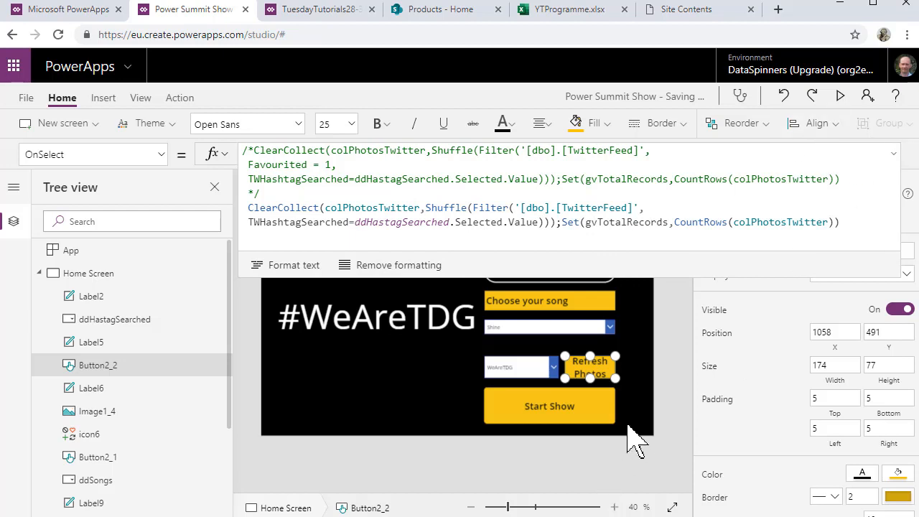
pyautogui.moveTo(896, 172)
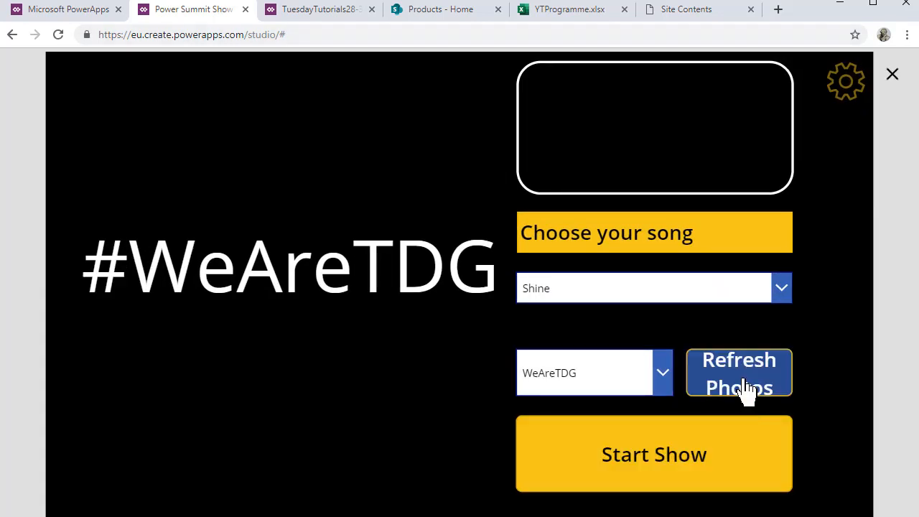
# Preview the app and click Refresh Photos repeatedly to load different tweet photos
pyautogui.click(740, 372)
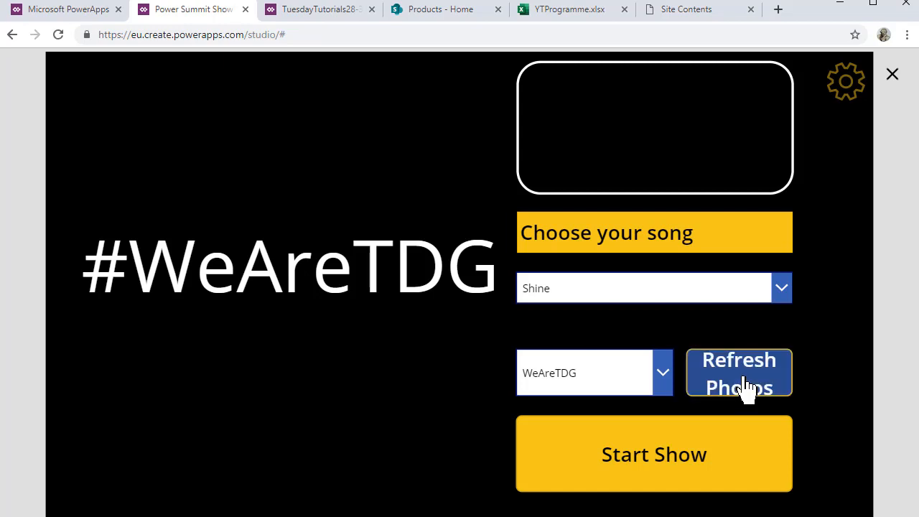
pyautogui.click(740, 373)
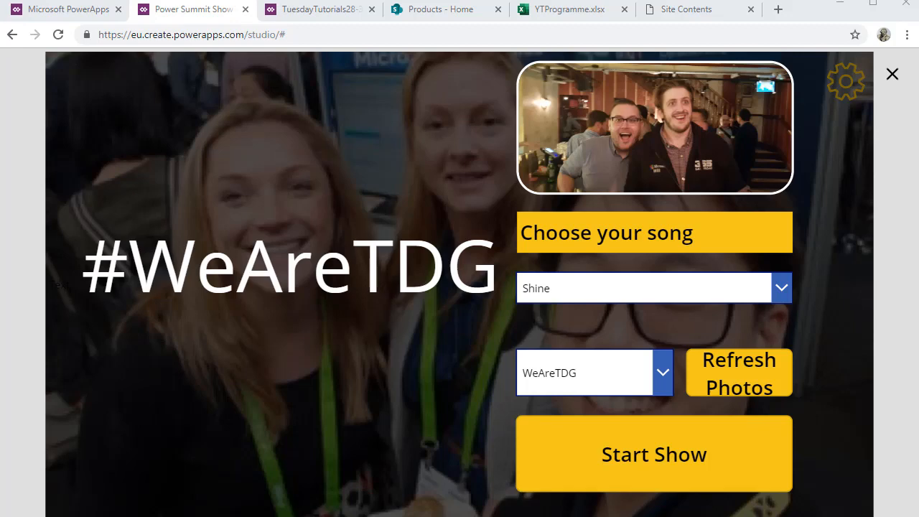
pyautogui.moveTo(739, 388)
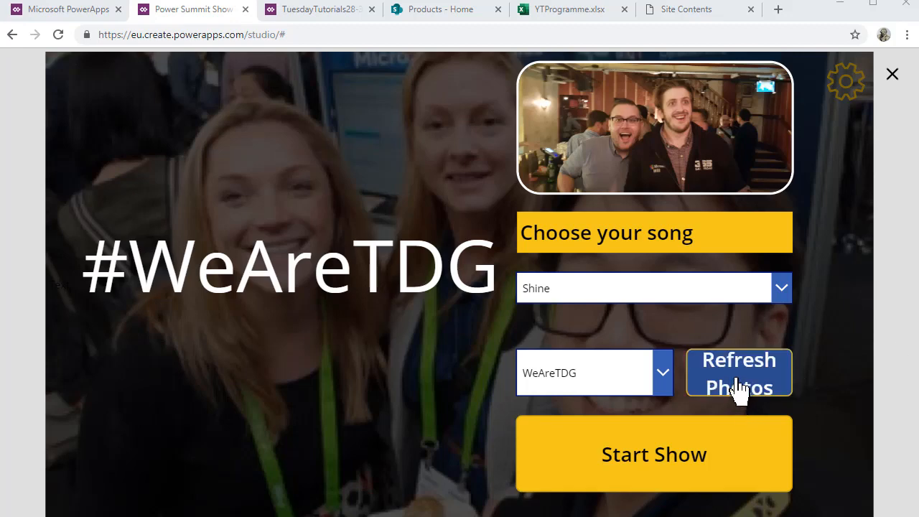
pyautogui.click(739, 372)
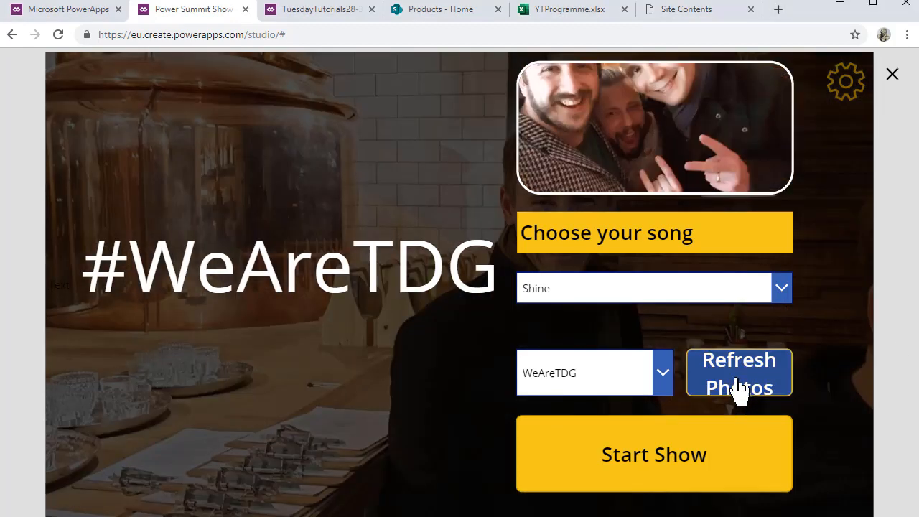
pyautogui.click(739, 373)
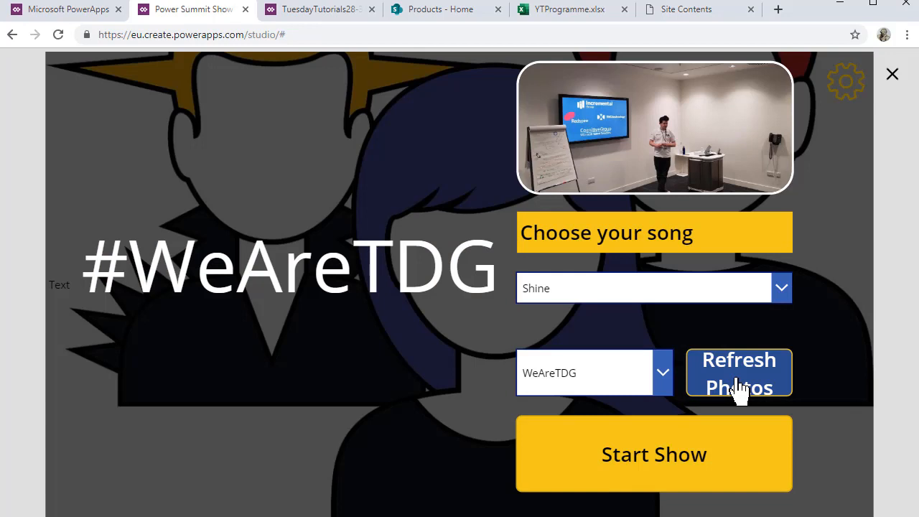
pyautogui.moveTo(491, 361)
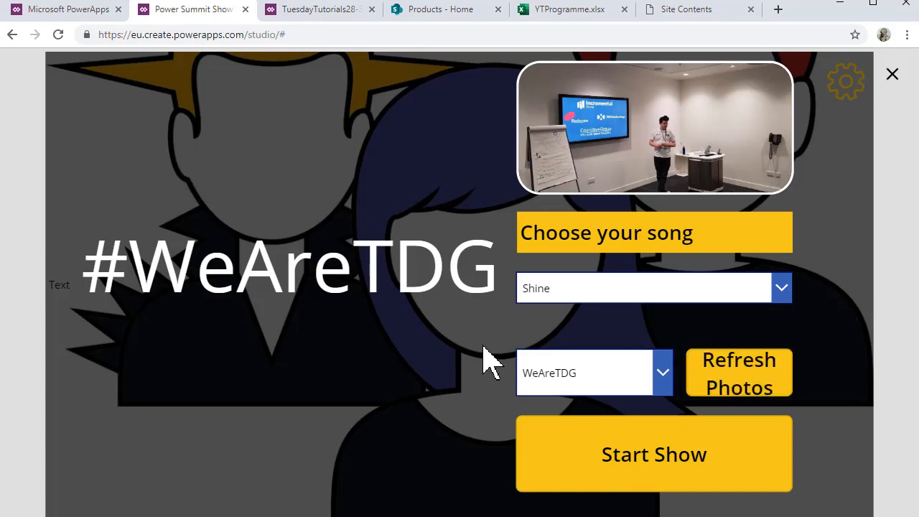
pyautogui.moveTo(769, 352)
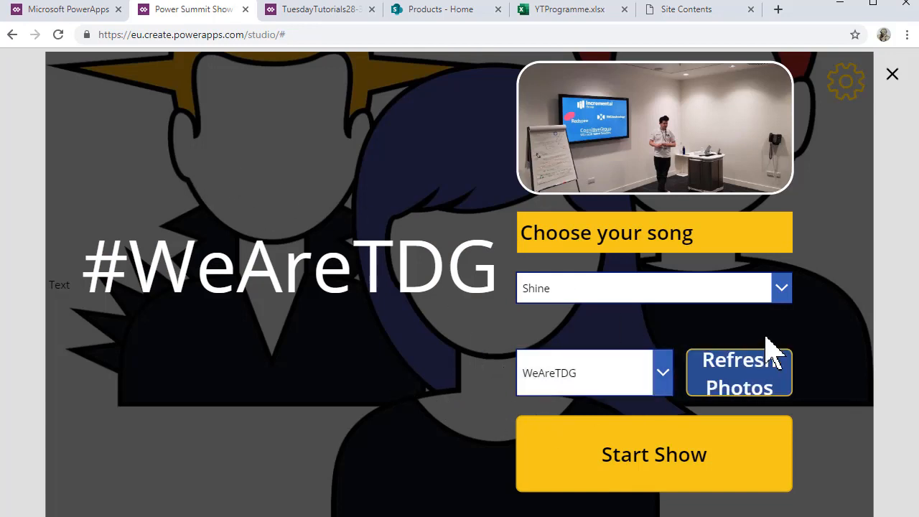
pyautogui.click(739, 373)
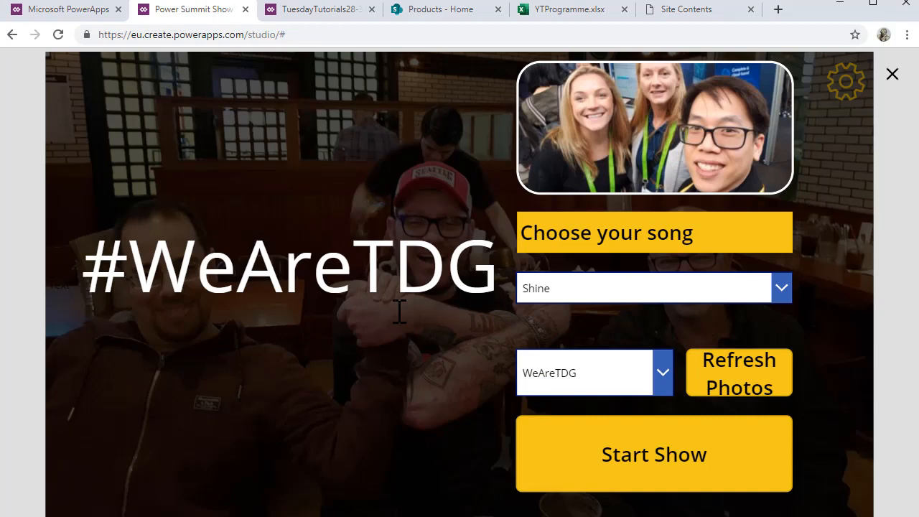
pyautogui.moveTo(446, 459)
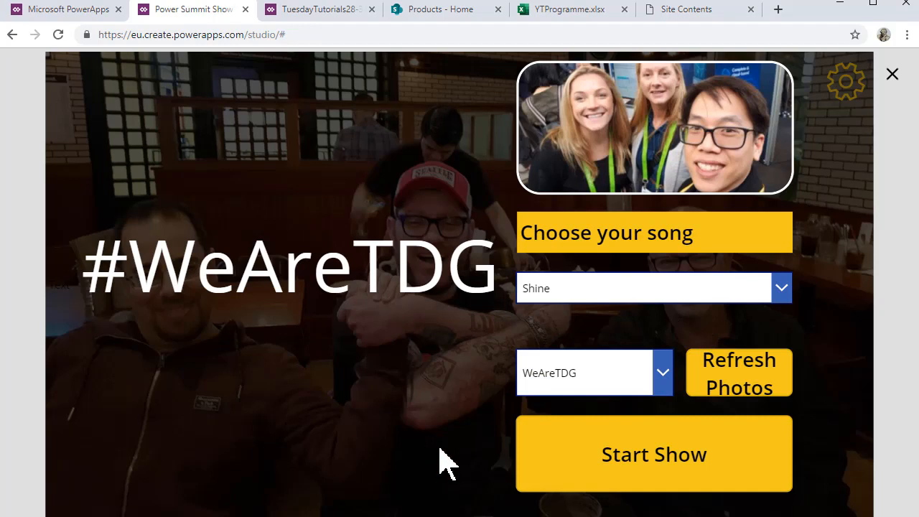